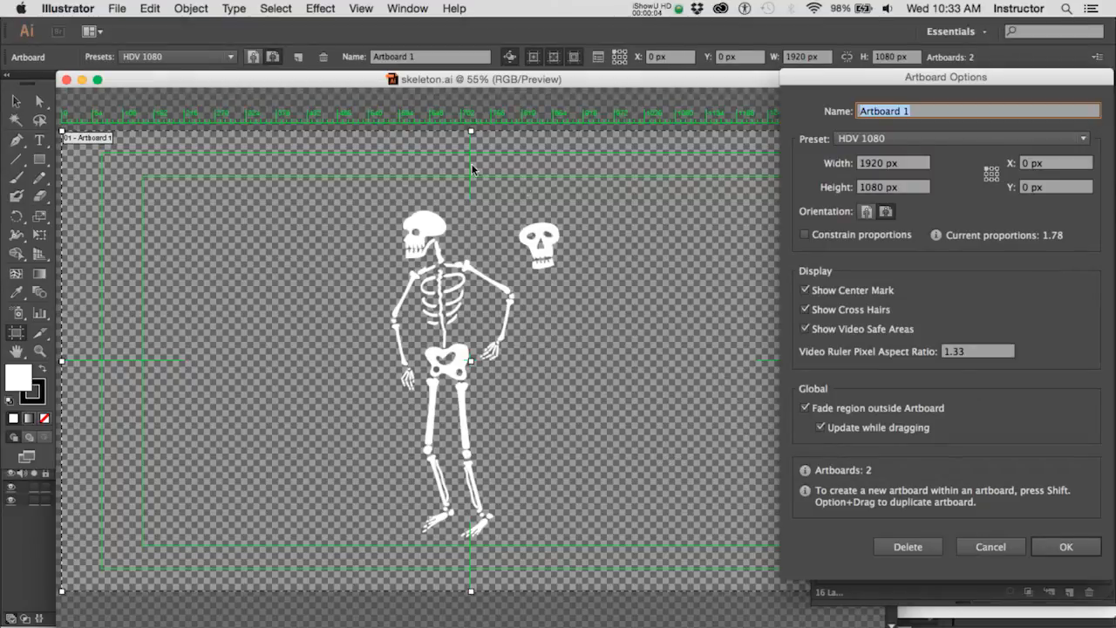
pyautogui.moveTo(520, 562)
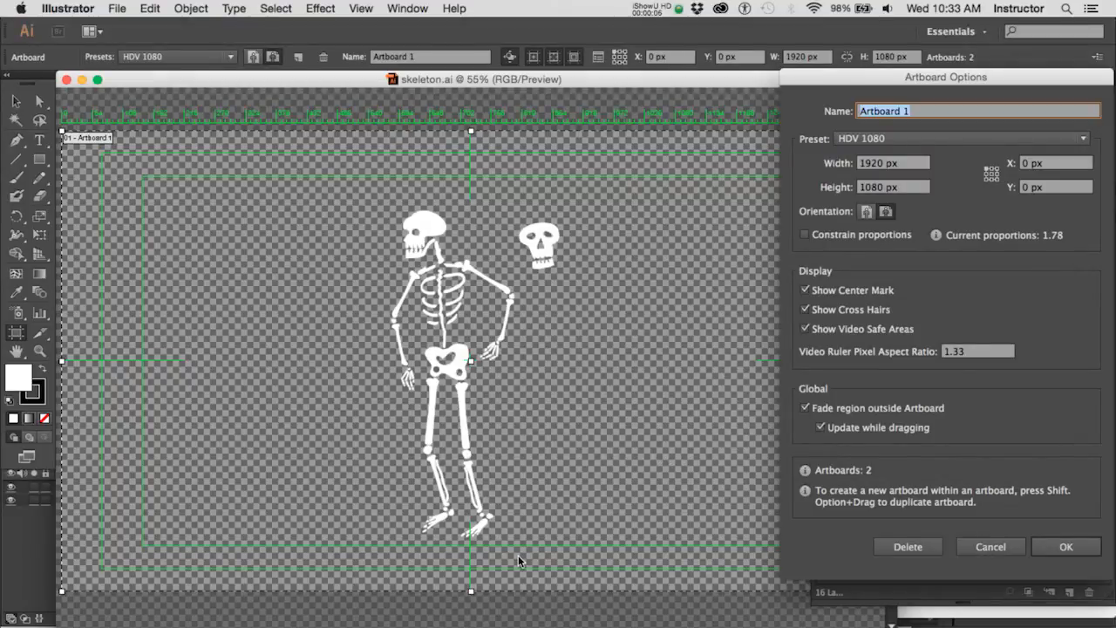
pyautogui.moveTo(666, 368)
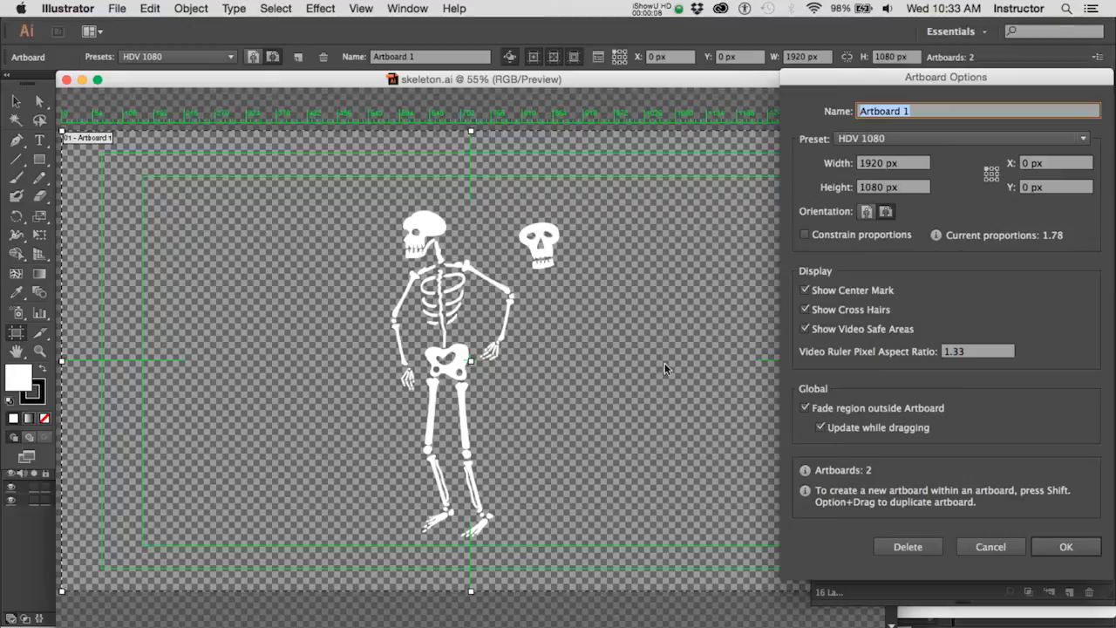
pyautogui.moveTo(154, 148)
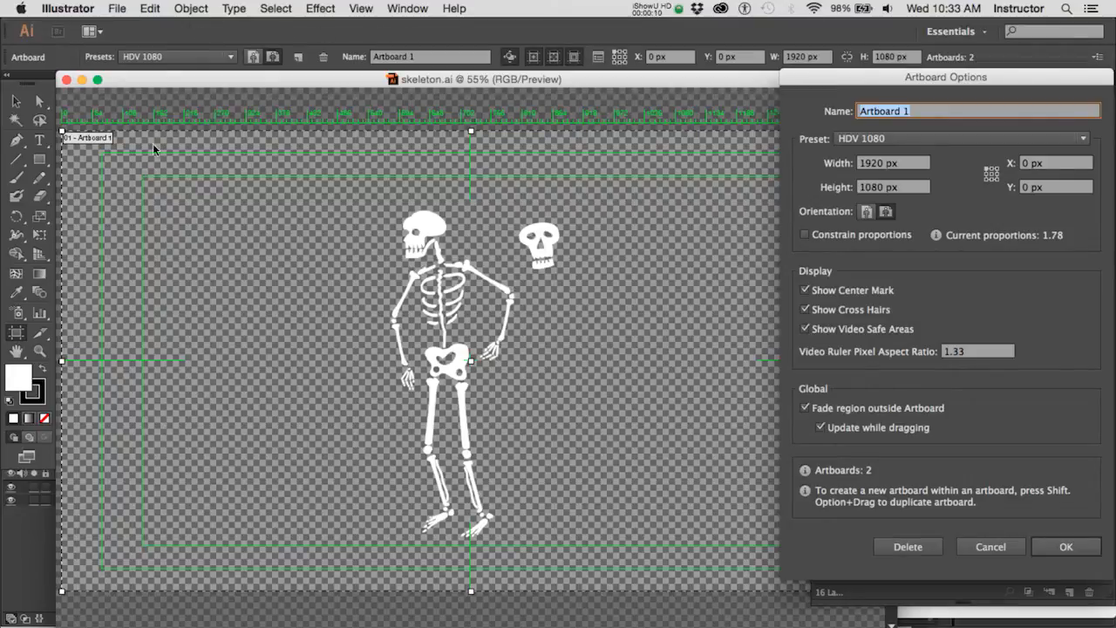
pyautogui.moveTo(436, 334)
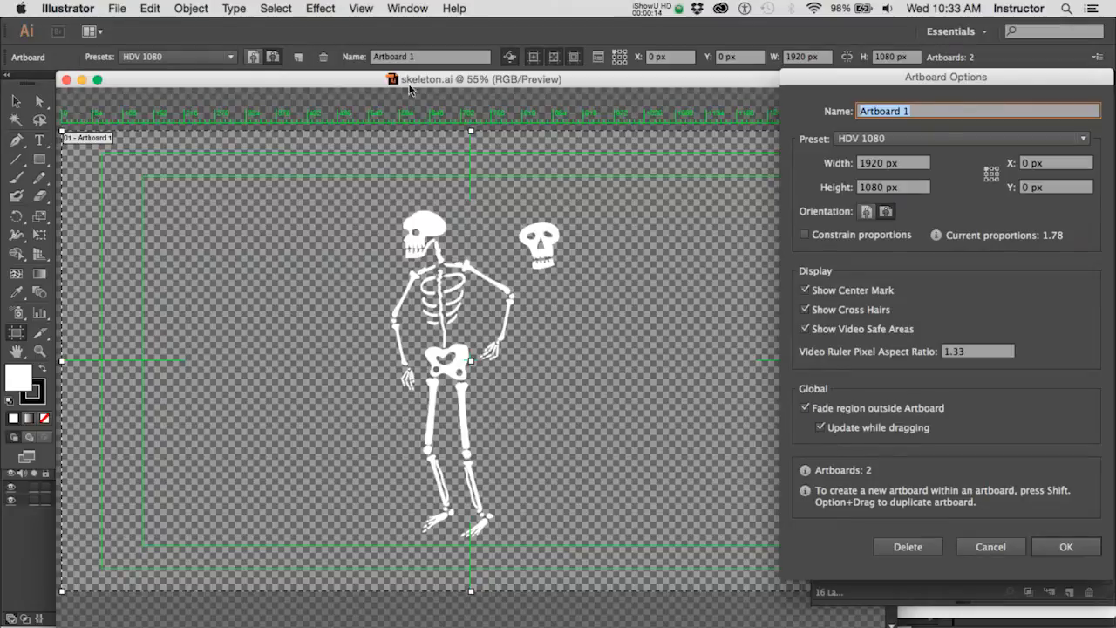
pyautogui.moveTo(55, 268)
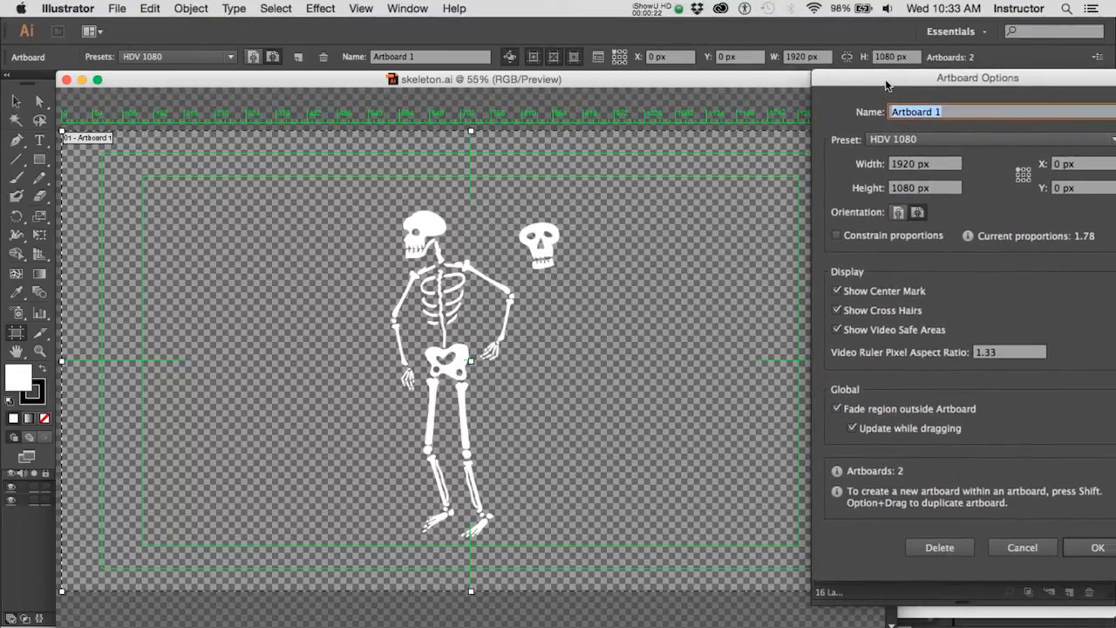
pyautogui.moveTo(607, 235)
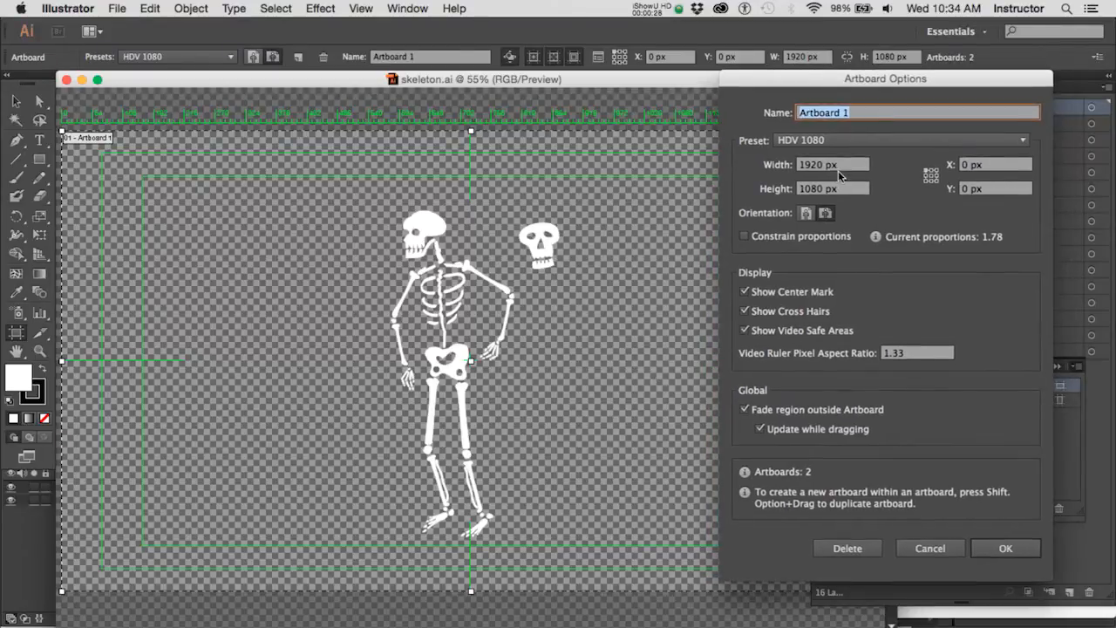
# Confirm Artboard 1 at 1920 × 1080 HDV 1080 and close the Artboard Options dialog.
pyautogui.click(1005, 548)
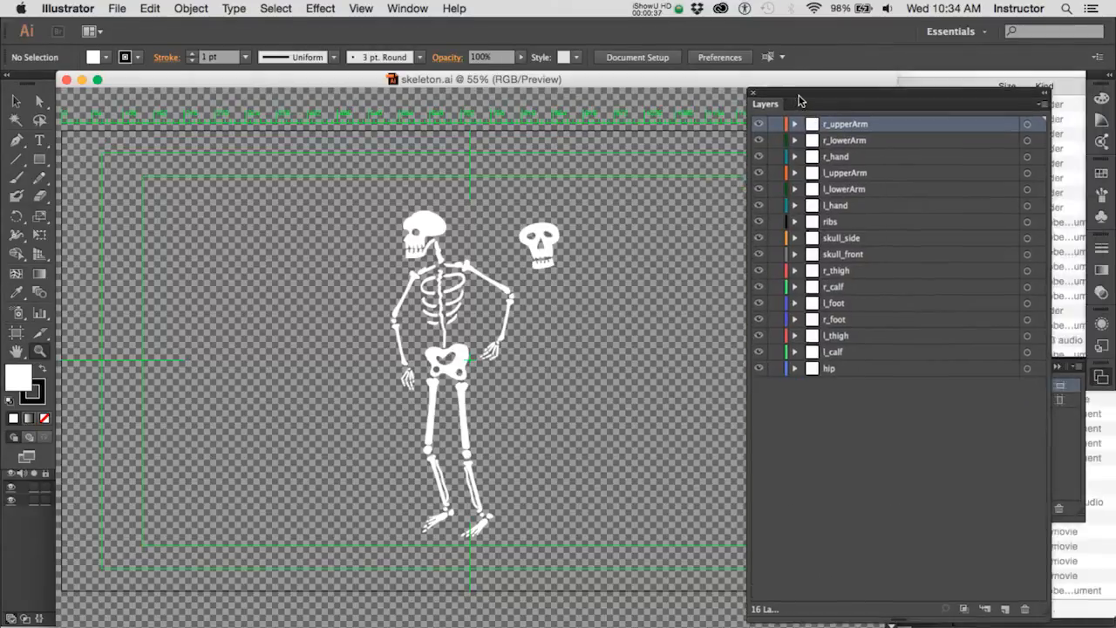
pyautogui.moveTo(799, 98); pyautogui.dragTo(666, 95)
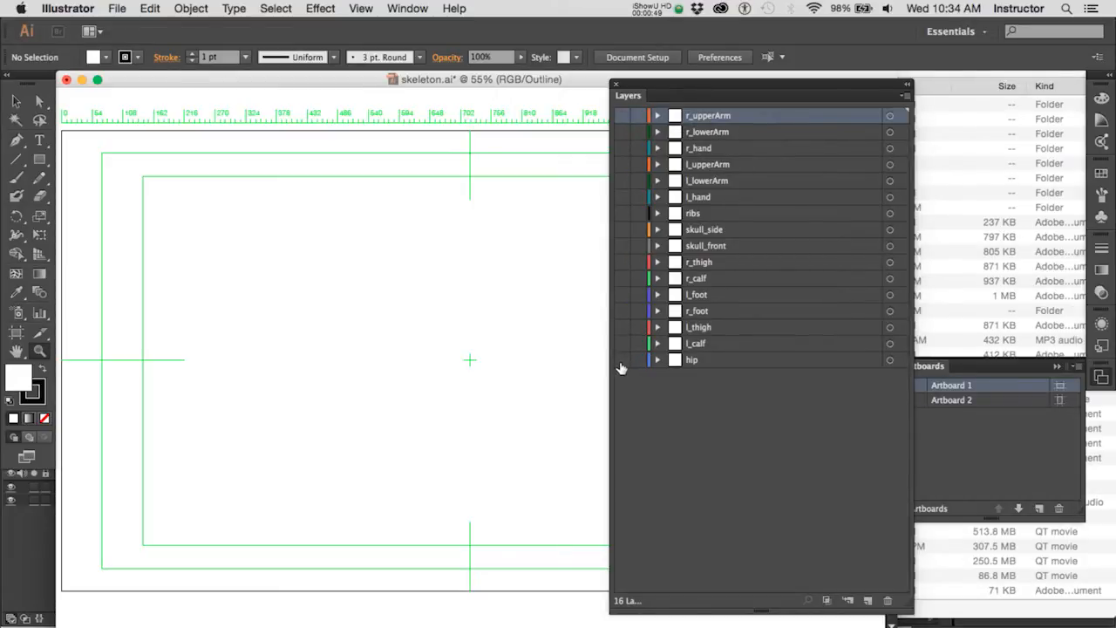
pyautogui.press('cmd+y')
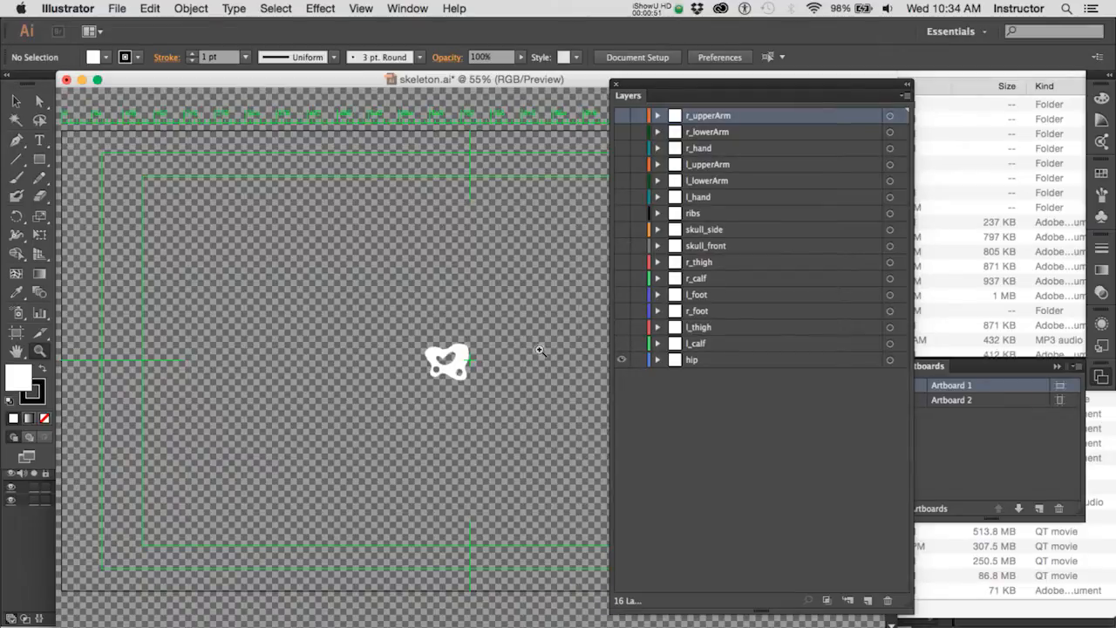
pyautogui.moveTo(621, 347)
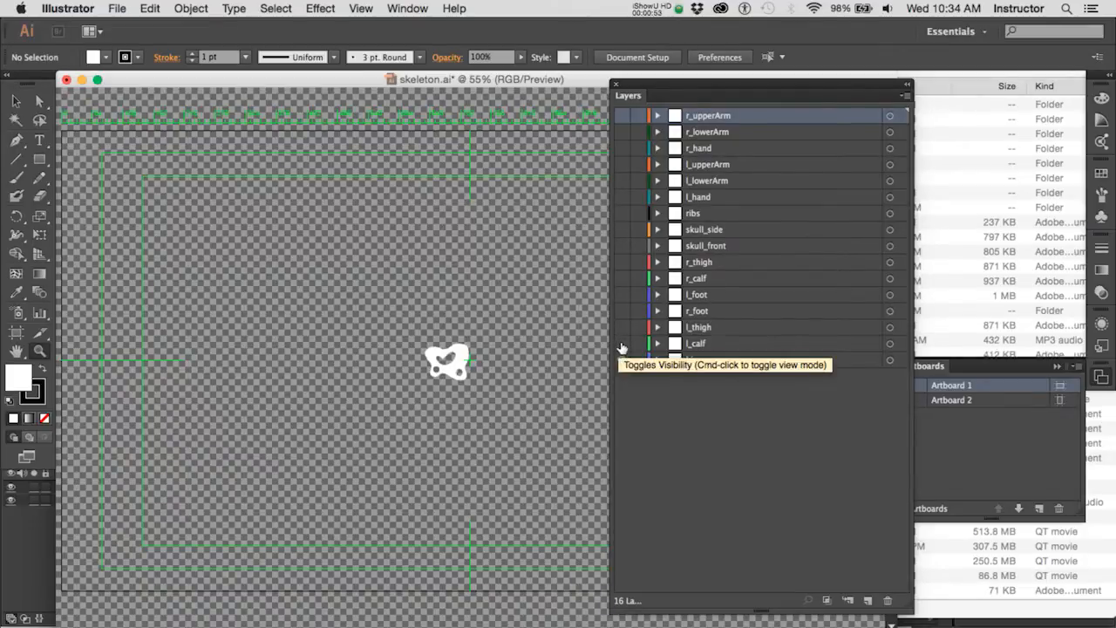
pyautogui.click(621, 341)
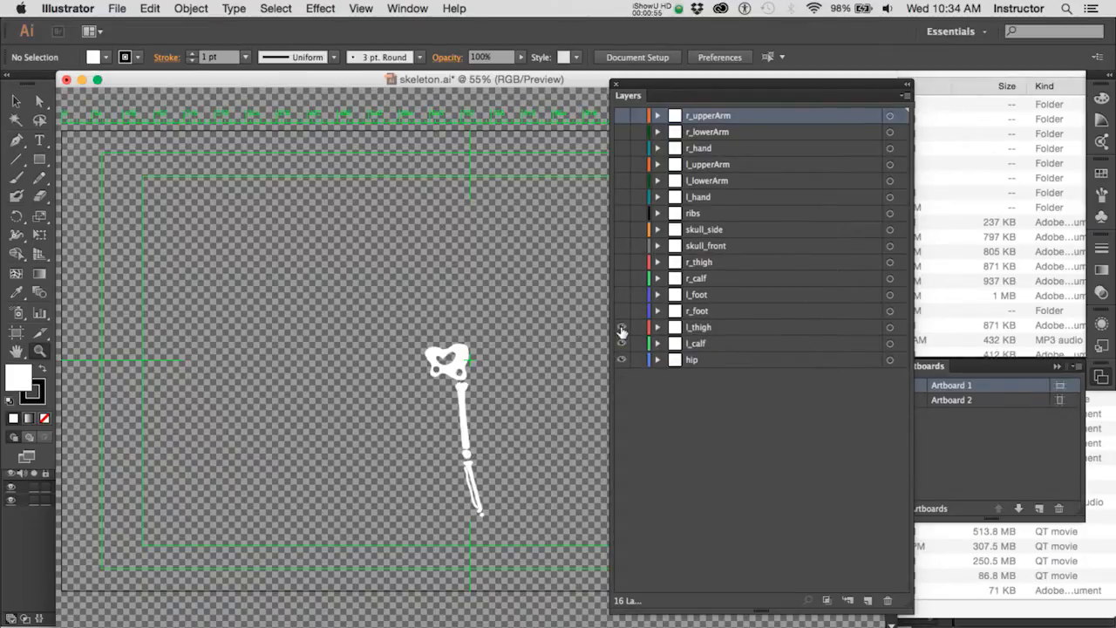
pyautogui.click(621, 310)
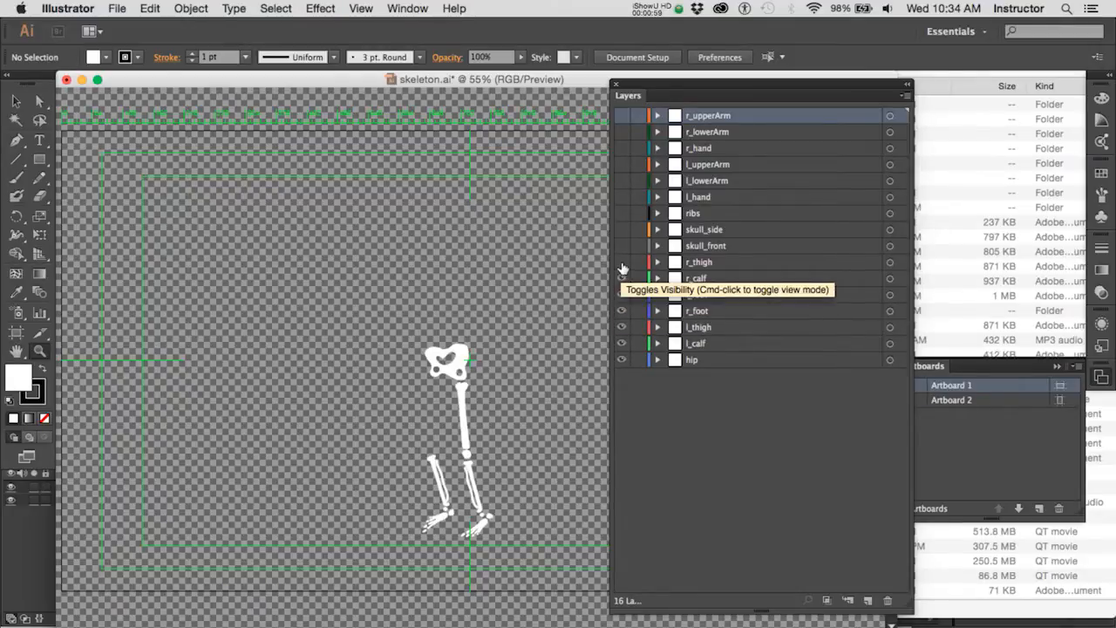
pyautogui.click(621, 246)
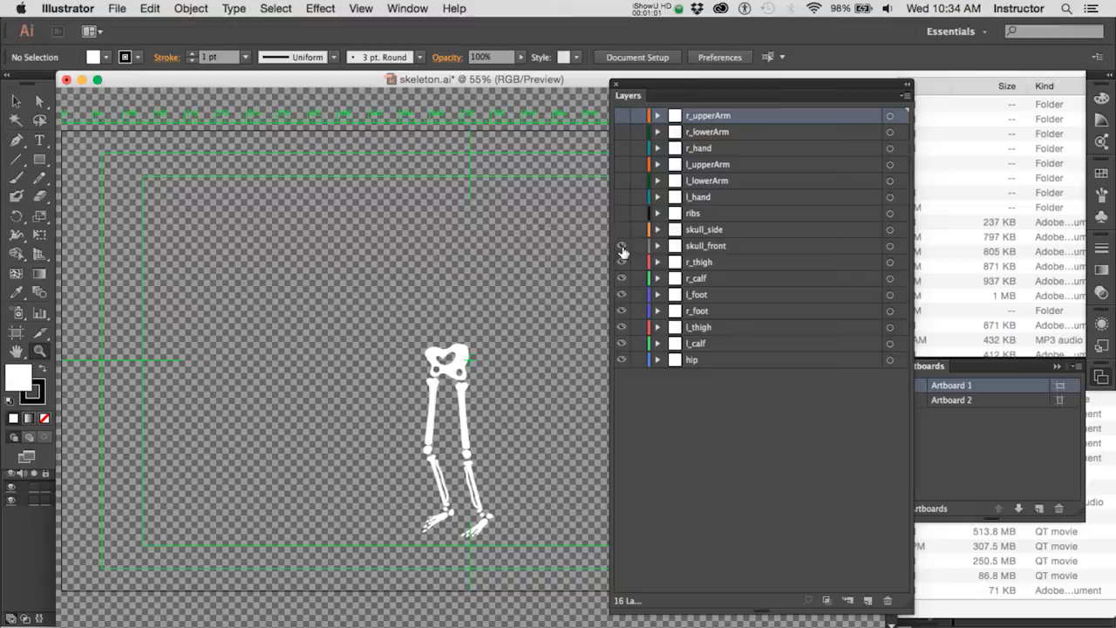
pyautogui.click(621, 244)
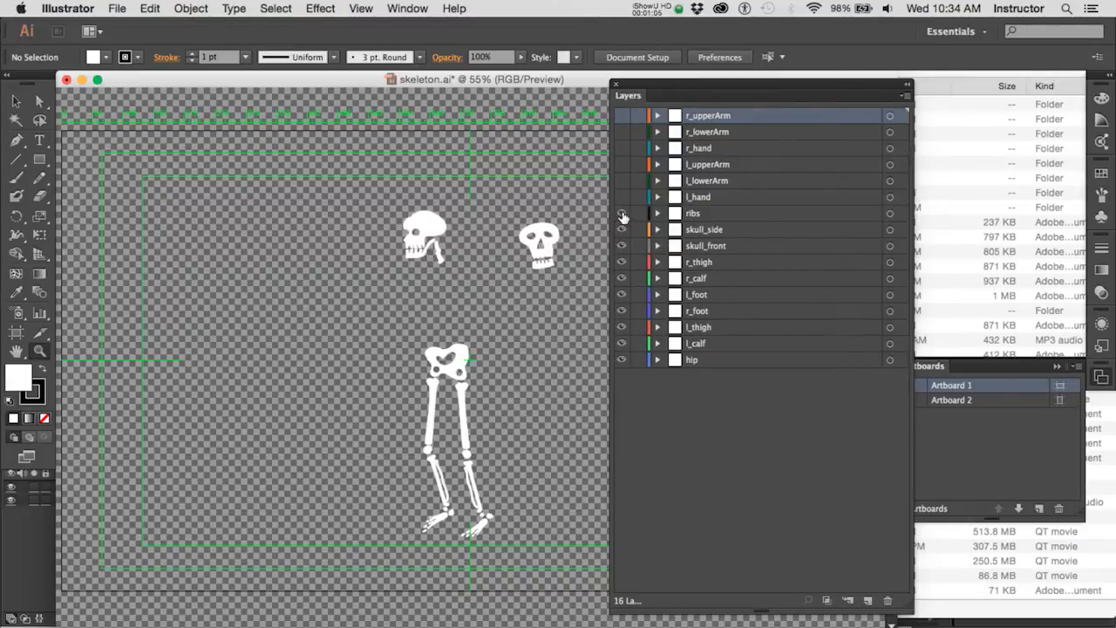
pyautogui.click(621, 213)
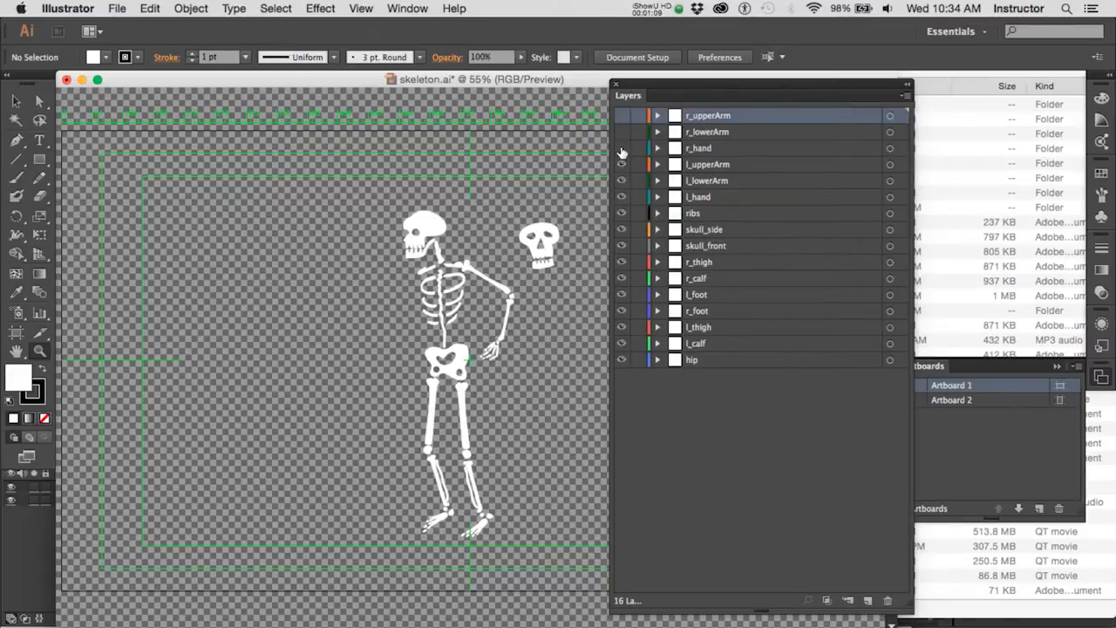
pyautogui.click(621, 115)
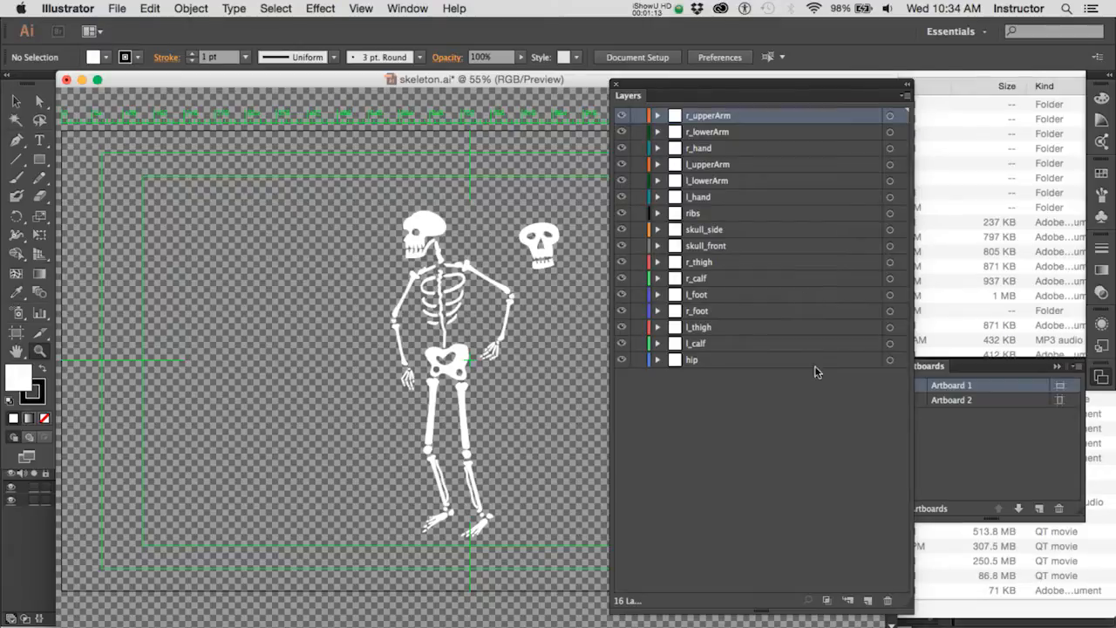
pyautogui.moveTo(680, 385)
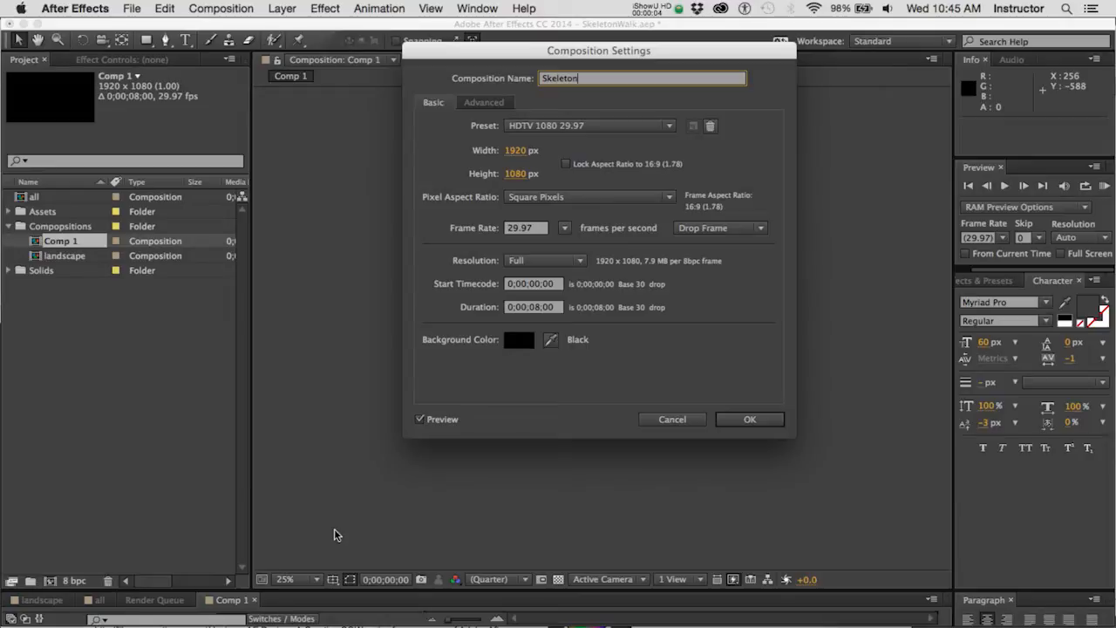
# Confirm the Skeleton composition, then import skeleton.ai as Composition - Retain Layer Sizes.
pyautogui.click(132, 7)
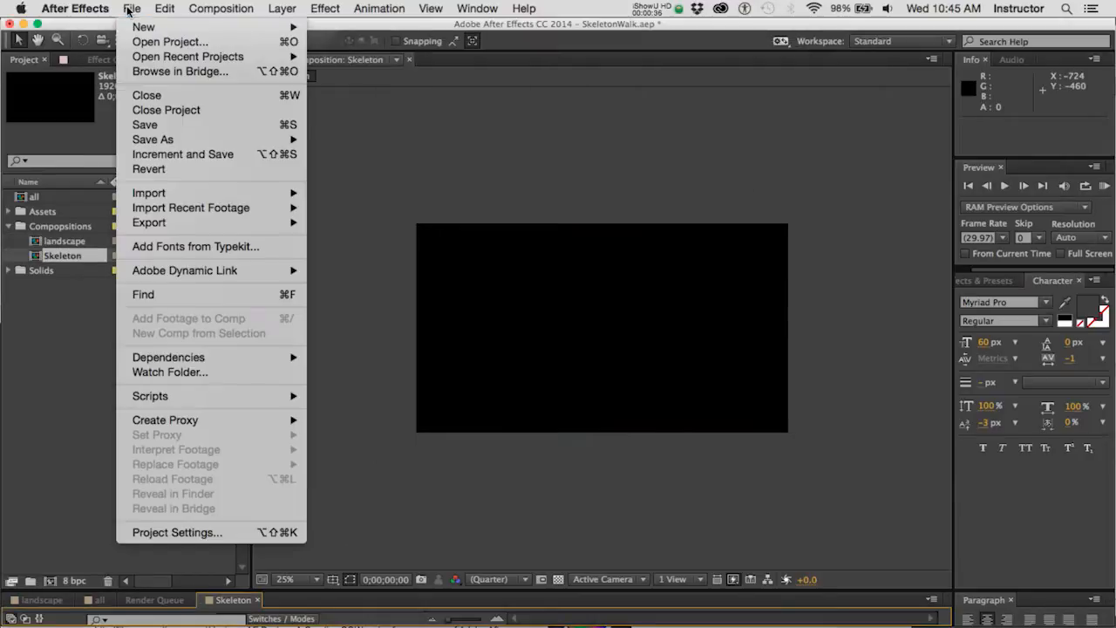
pyautogui.moveTo(148, 191)
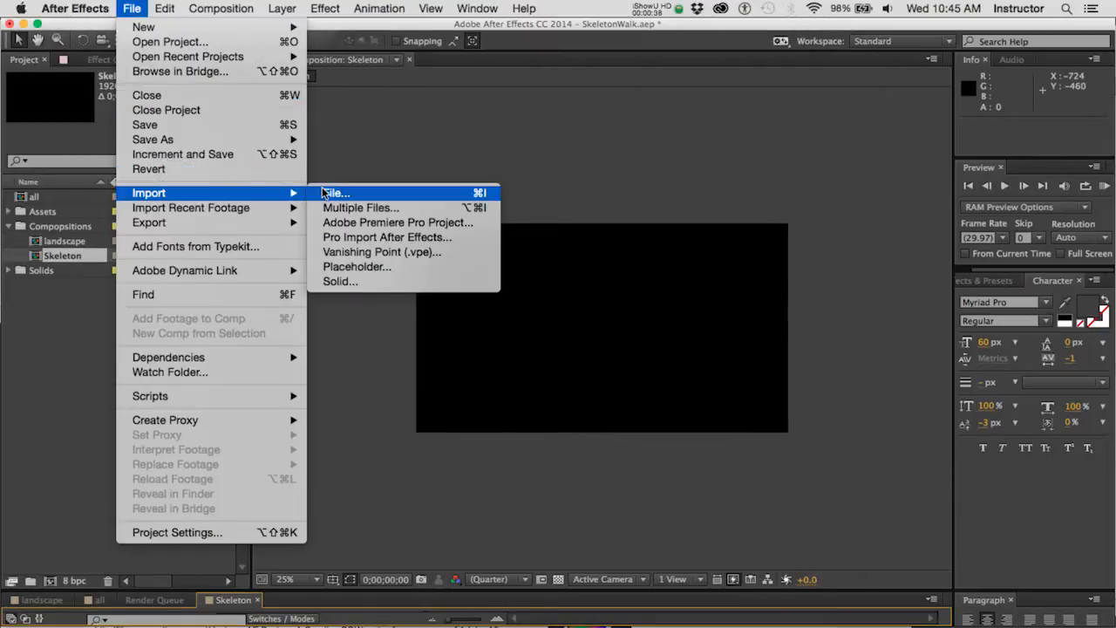
pyautogui.click(335, 192)
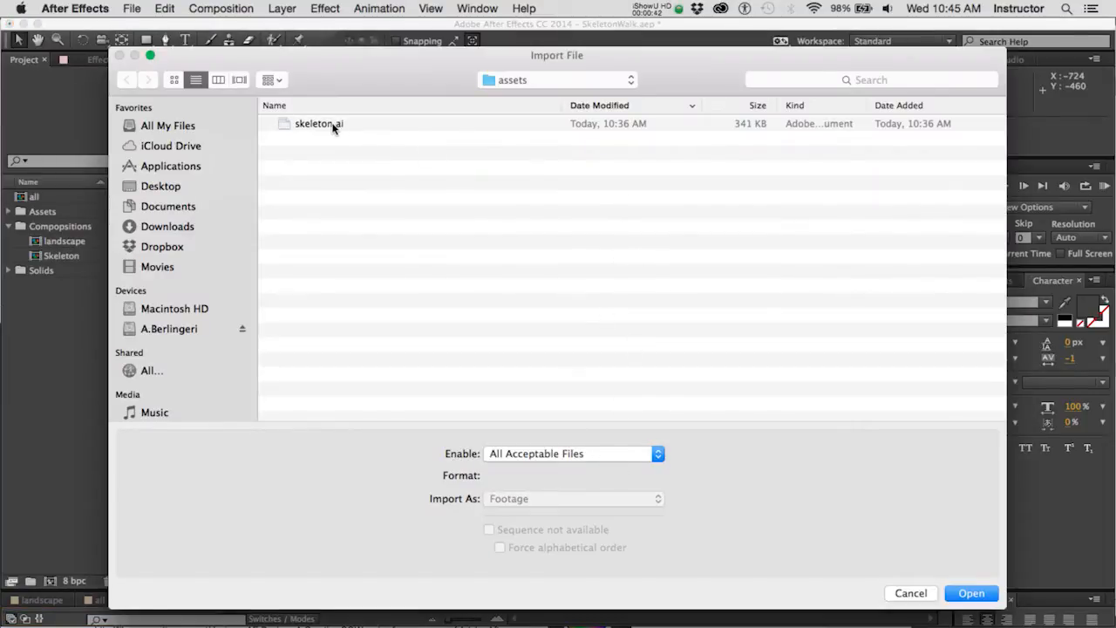
pyautogui.click(319, 122)
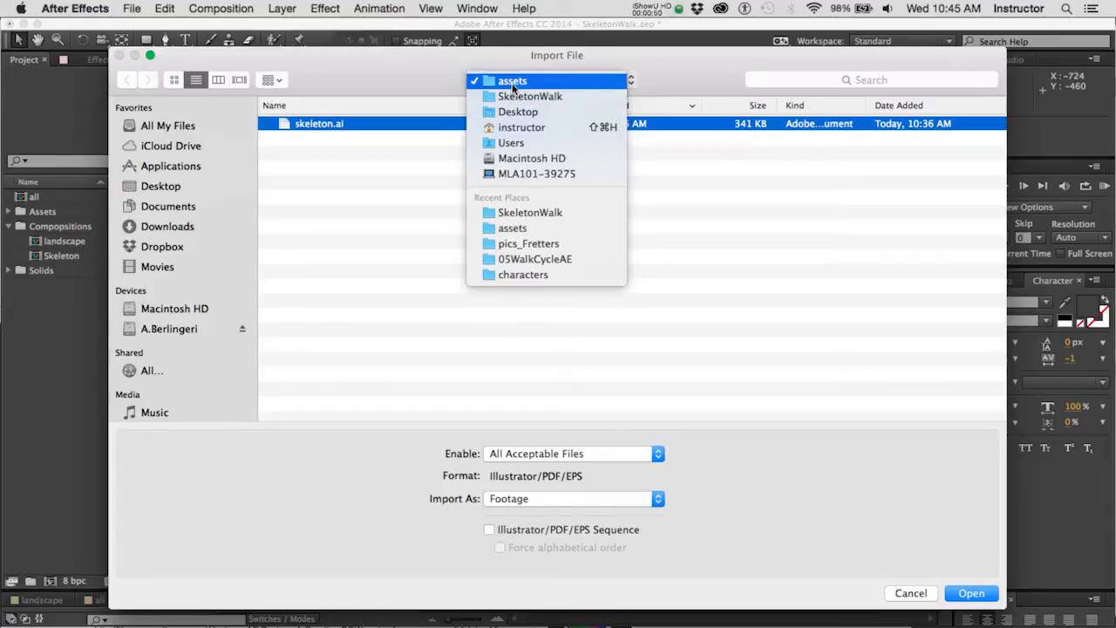
pyautogui.click(513, 80)
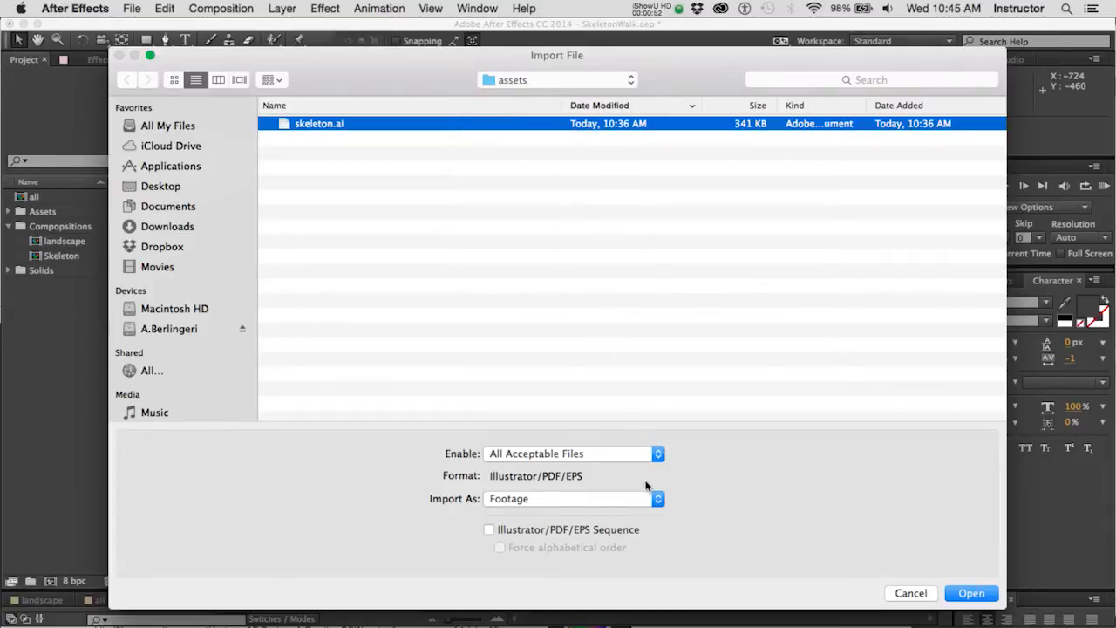
pyautogui.moveTo(652, 485)
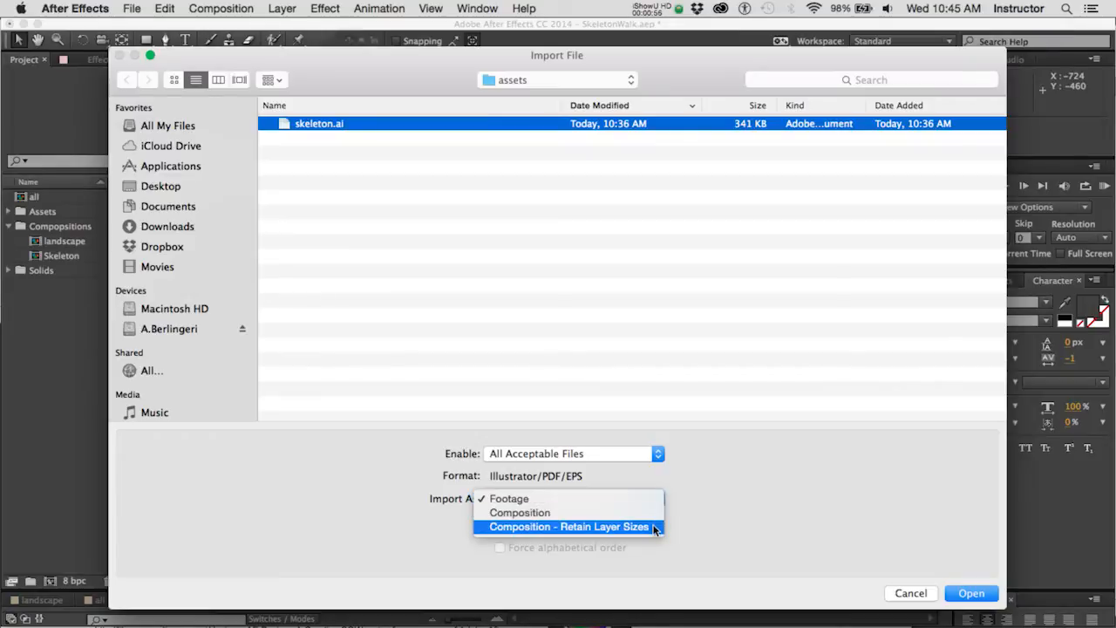
pyautogui.click(567, 527)
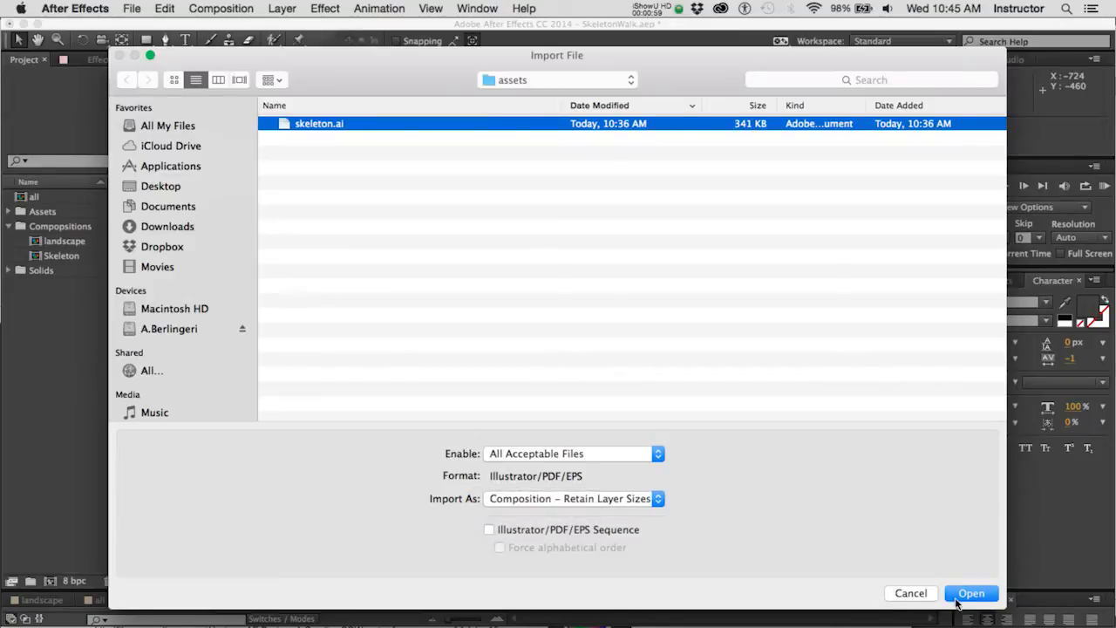
pyautogui.click(970, 593)
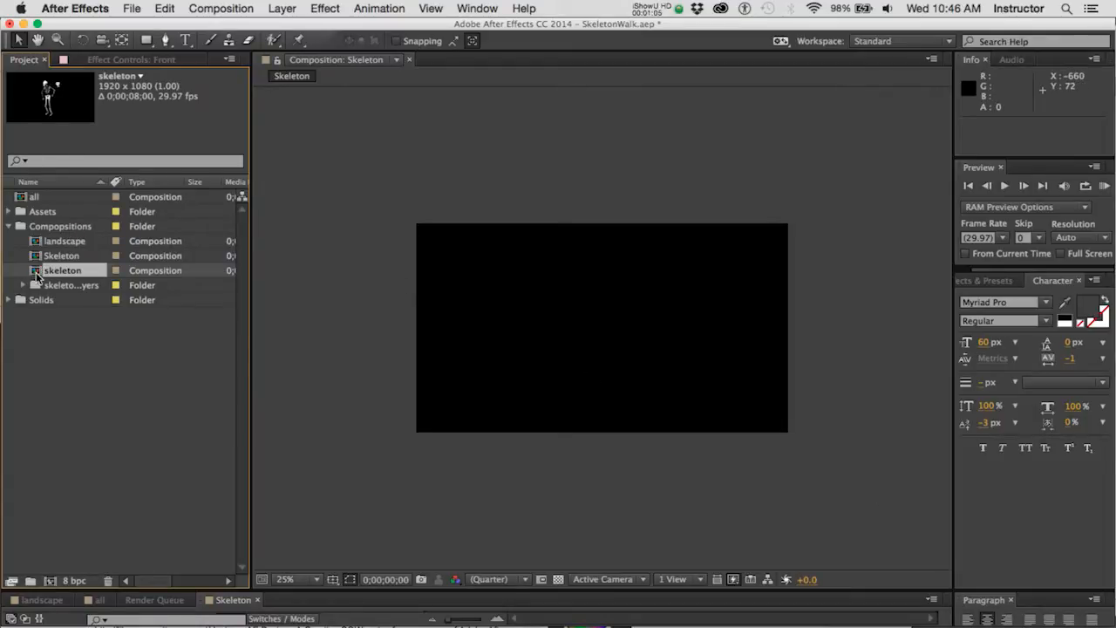
# Open the skeleton composition and accept its settings: 1920×1080, 29.97 fps, eight seconds.
pyautogui.doubleClick(63, 269)
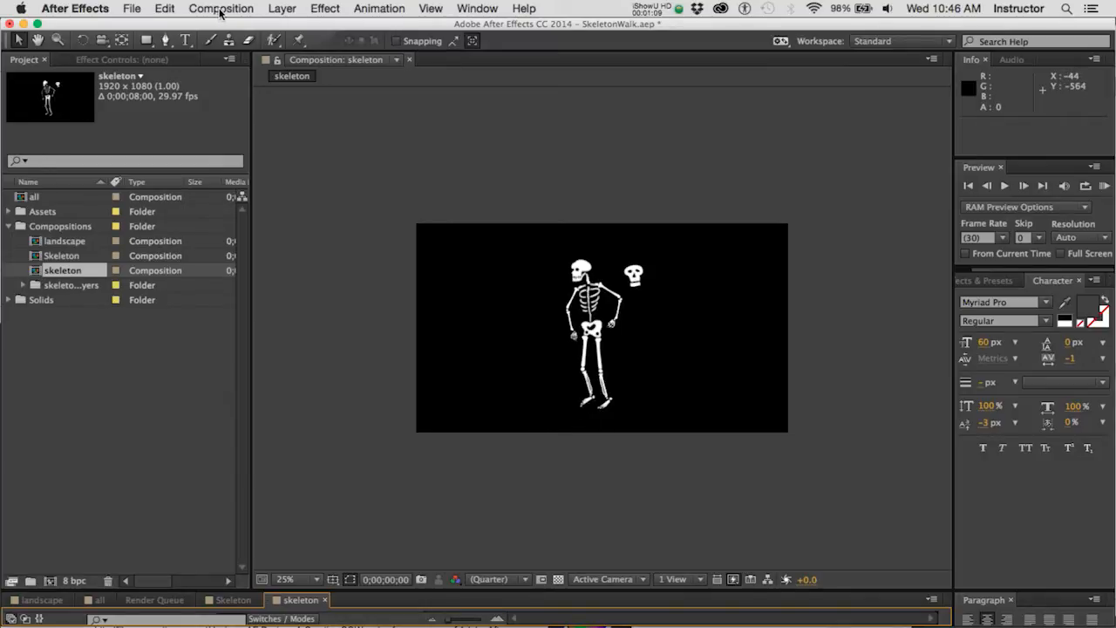
pyautogui.click(220, 7)
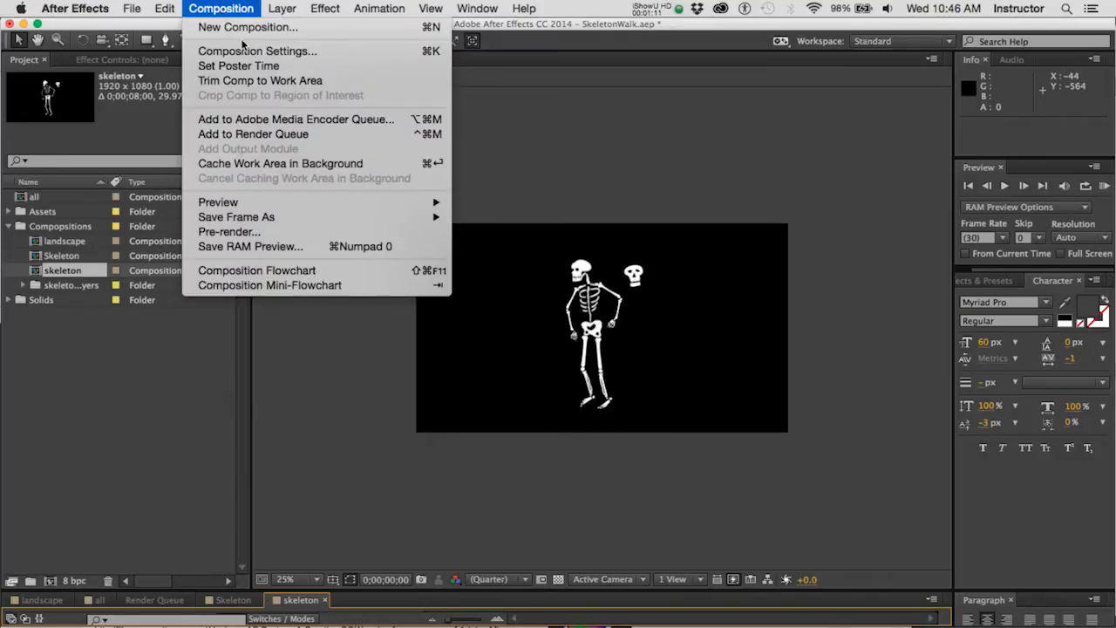
pyautogui.click(257, 50)
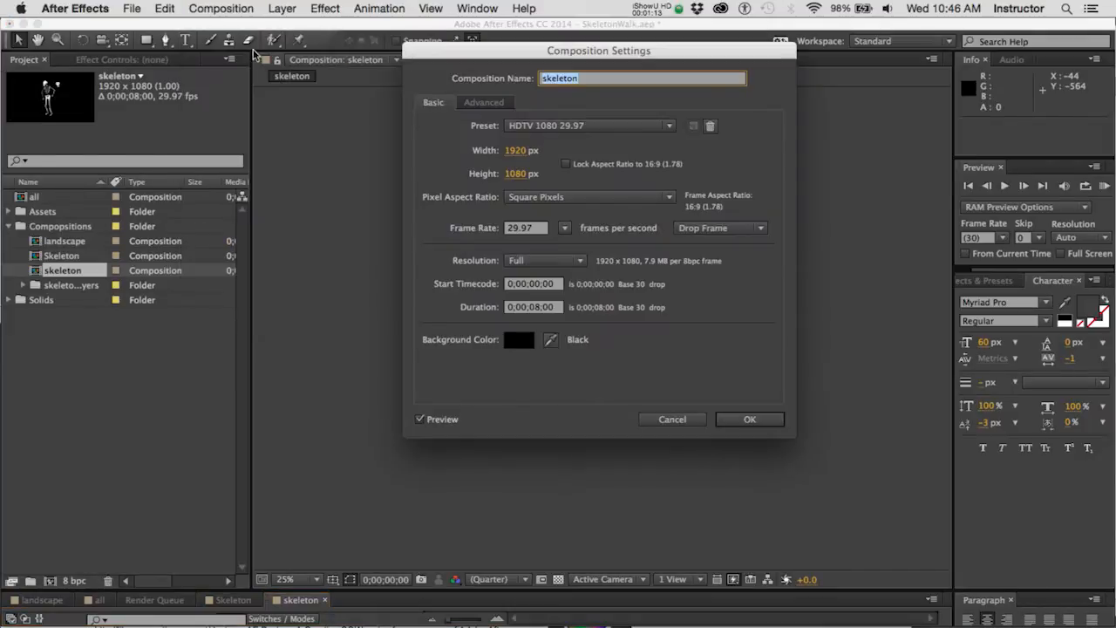
pyautogui.moveTo(574, 288)
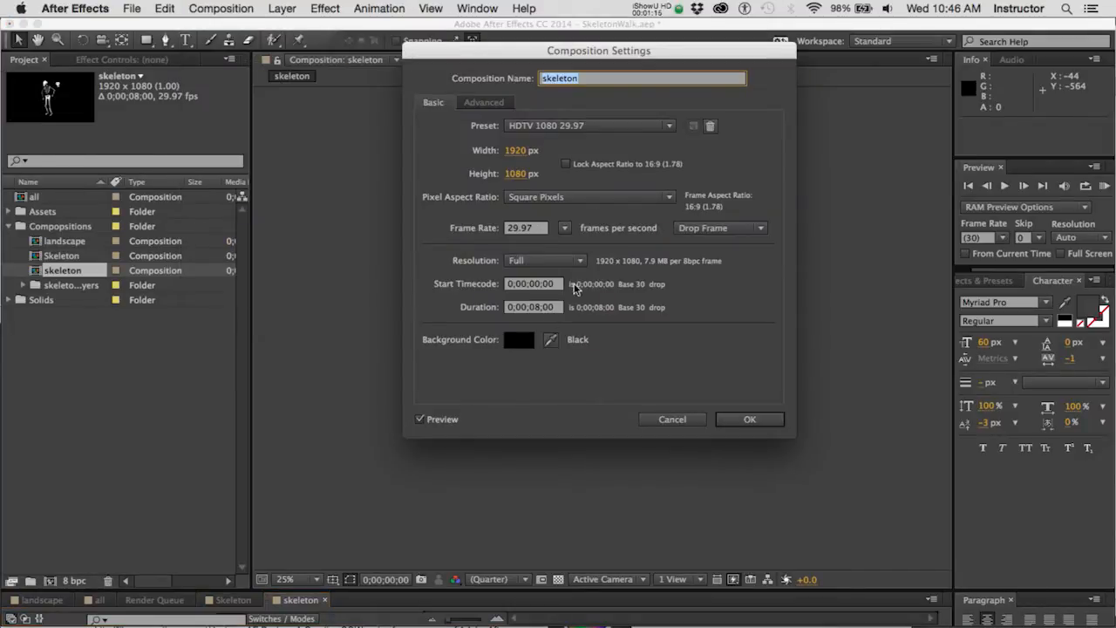
pyautogui.moveTo(750, 418)
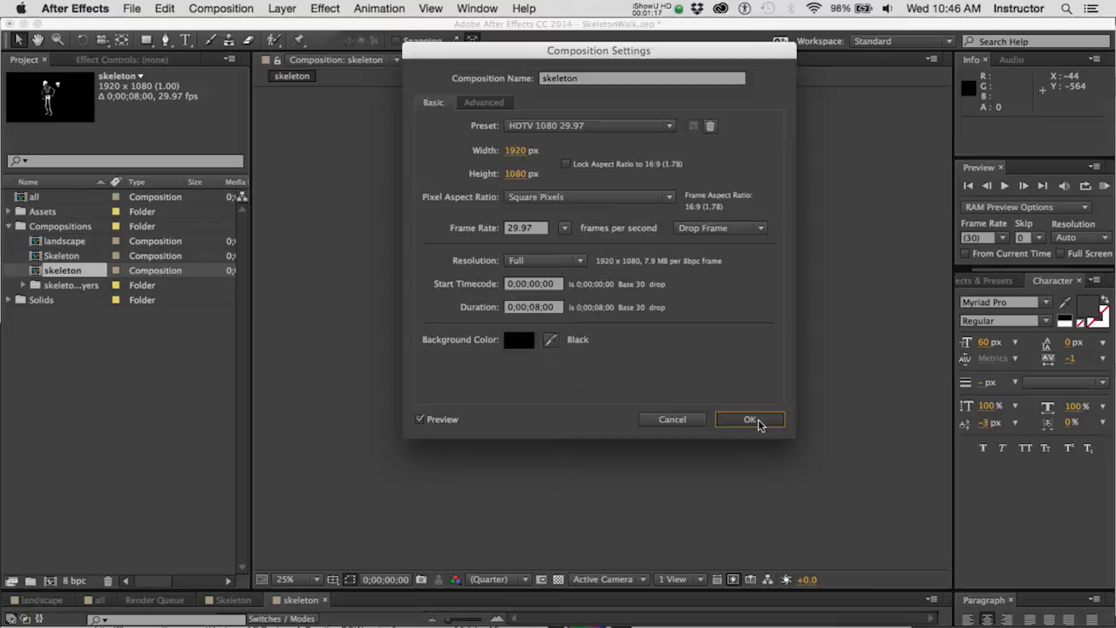
pyautogui.click(748, 419)
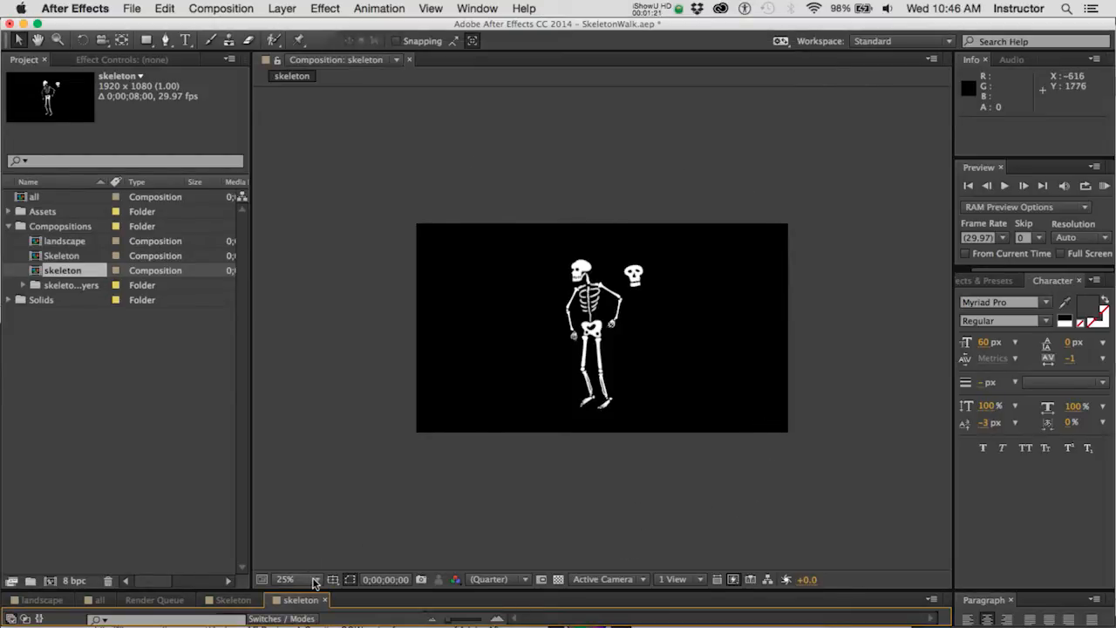
# Magnify the viewer to 50% and select a leg piece of the skeleton.
pyautogui.click(429, 7)
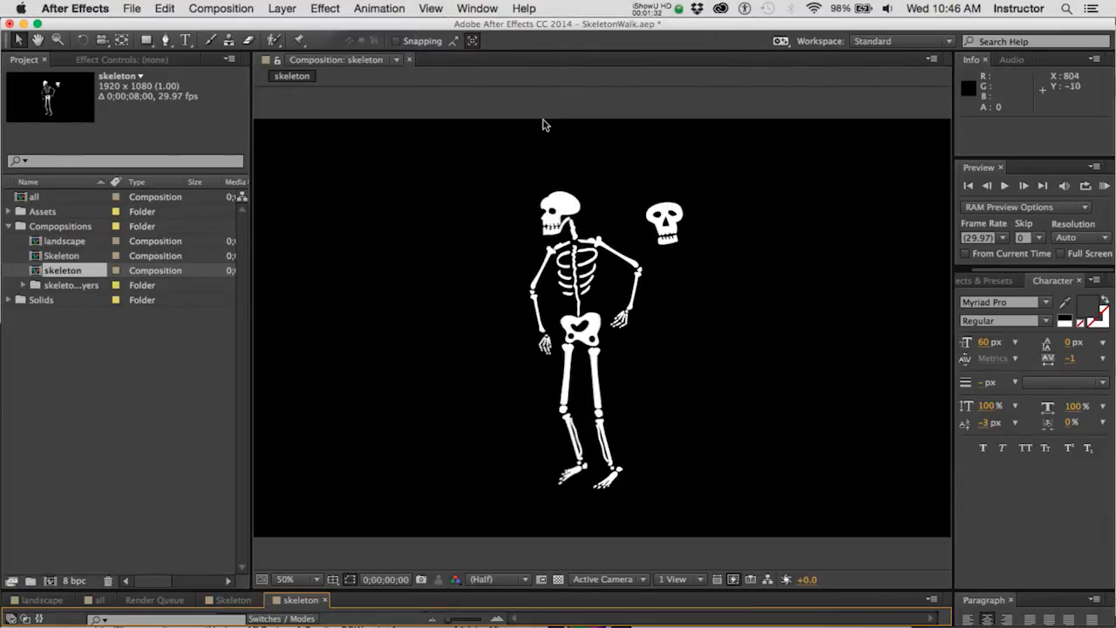
pyautogui.click(596, 380)
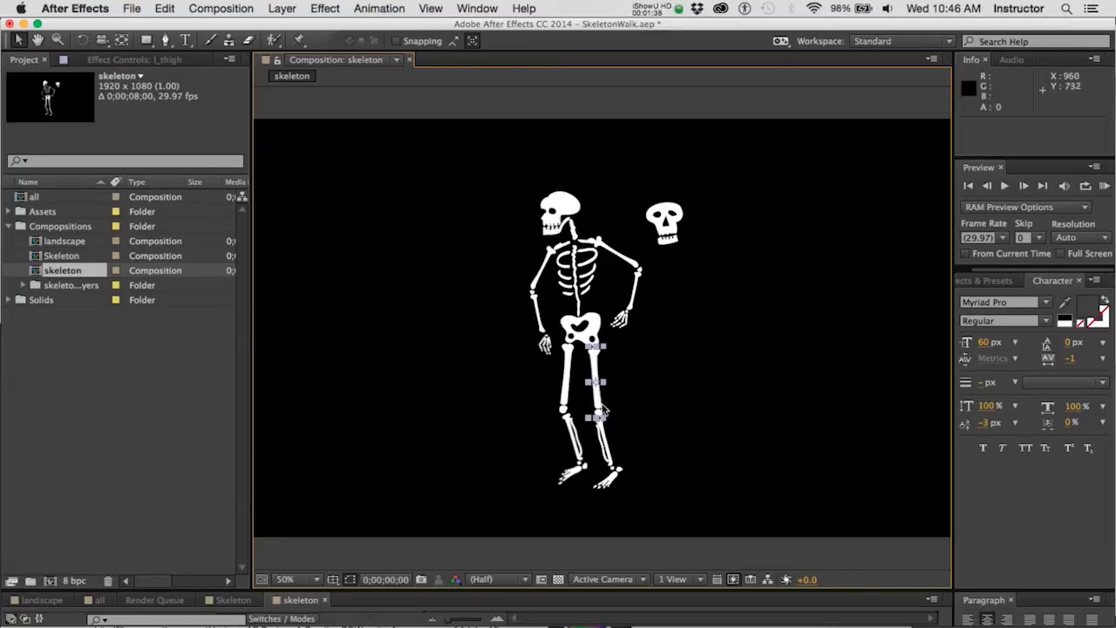
pyautogui.moveTo(607, 393)
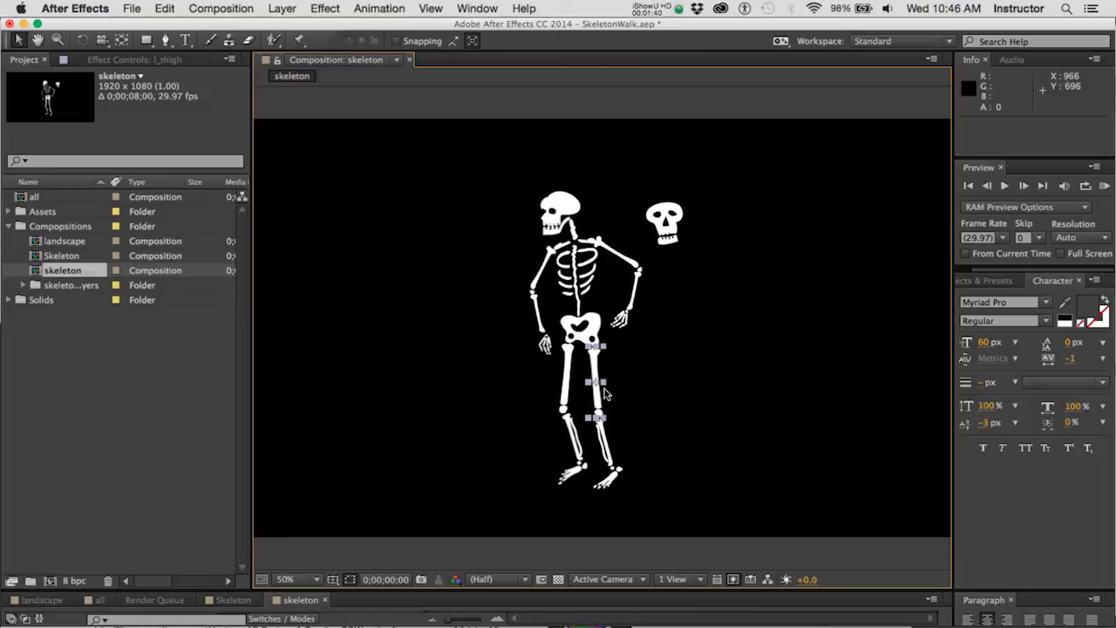
pyautogui.moveTo(419, 410)
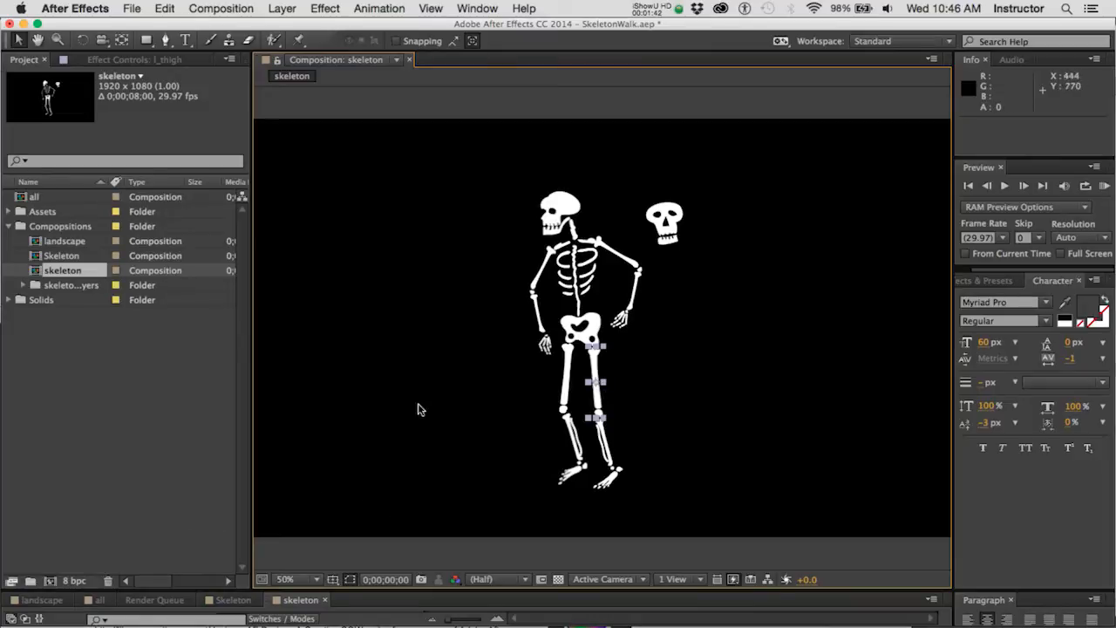
pyautogui.moveTo(600, 384)
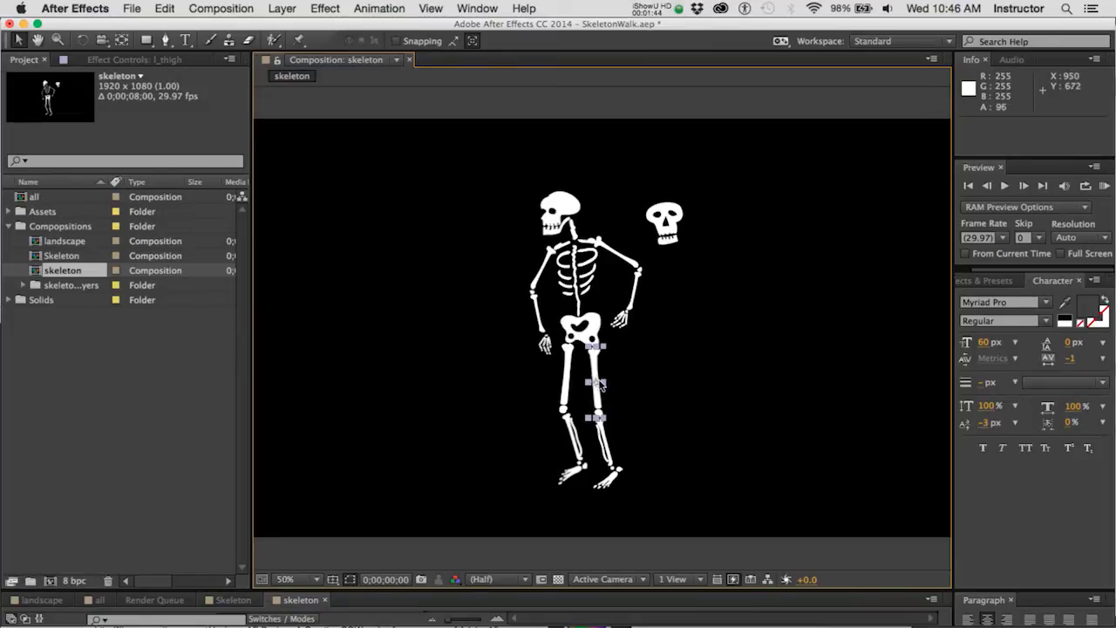
pyautogui.click(298, 40)
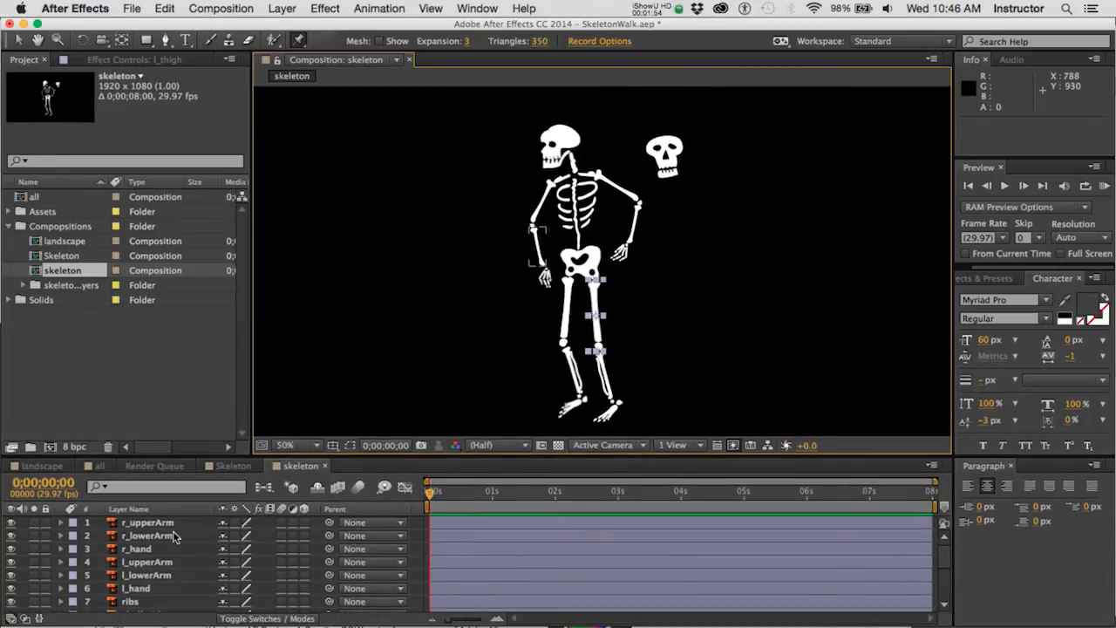
# Select the r_upperArm layer and undo back to the full-size view with Rotation at zero.
pyautogui.click(61, 524)
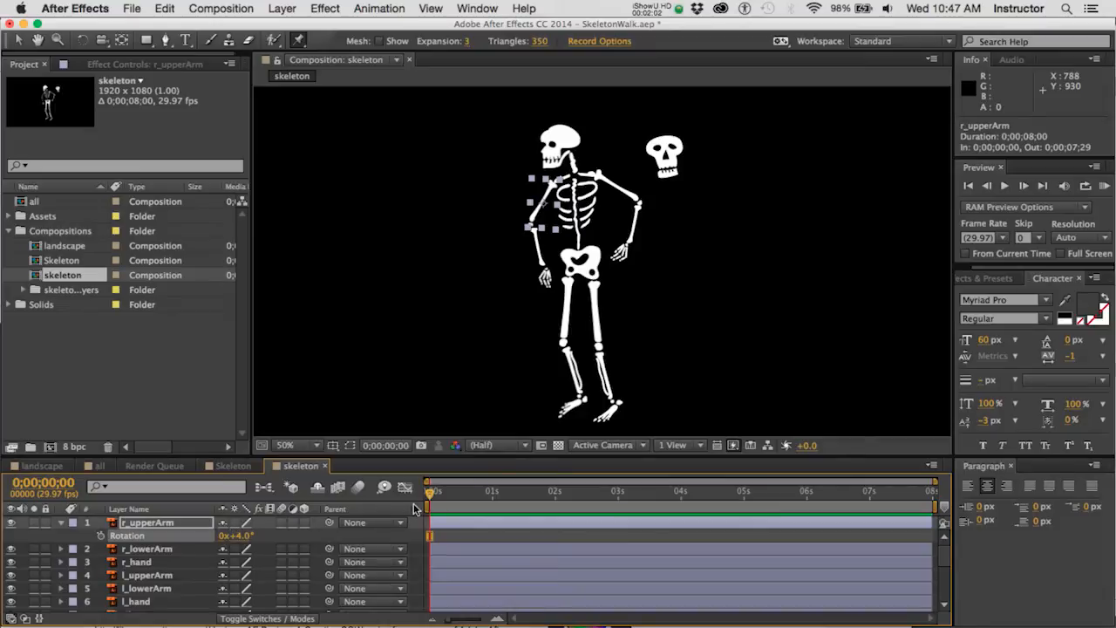
pyautogui.press('cmd+z')
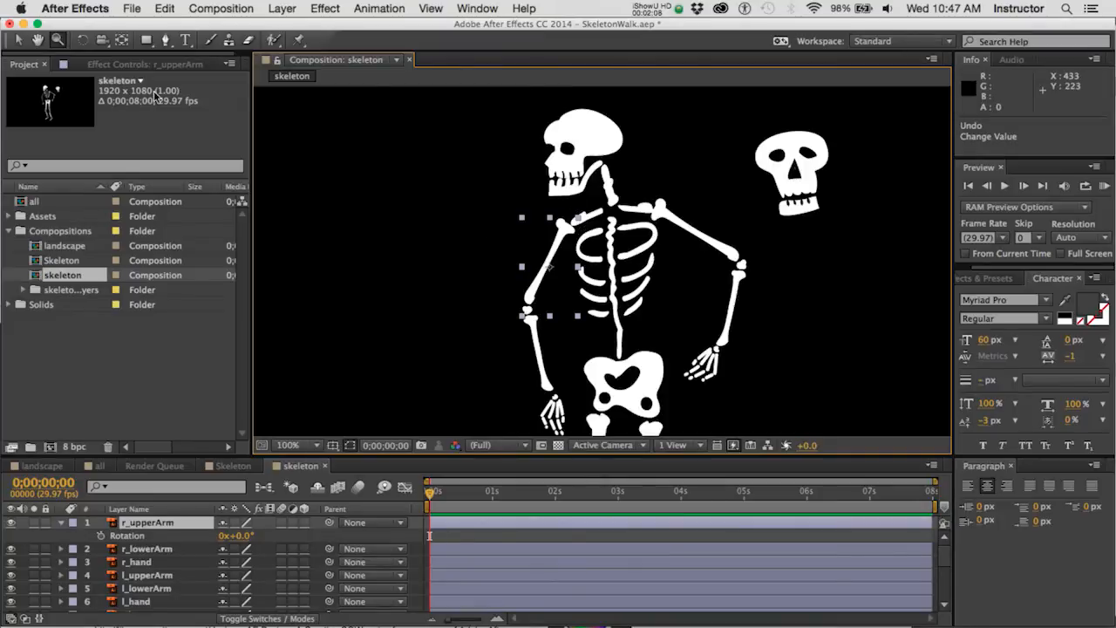
pyautogui.moveTo(122, 42)
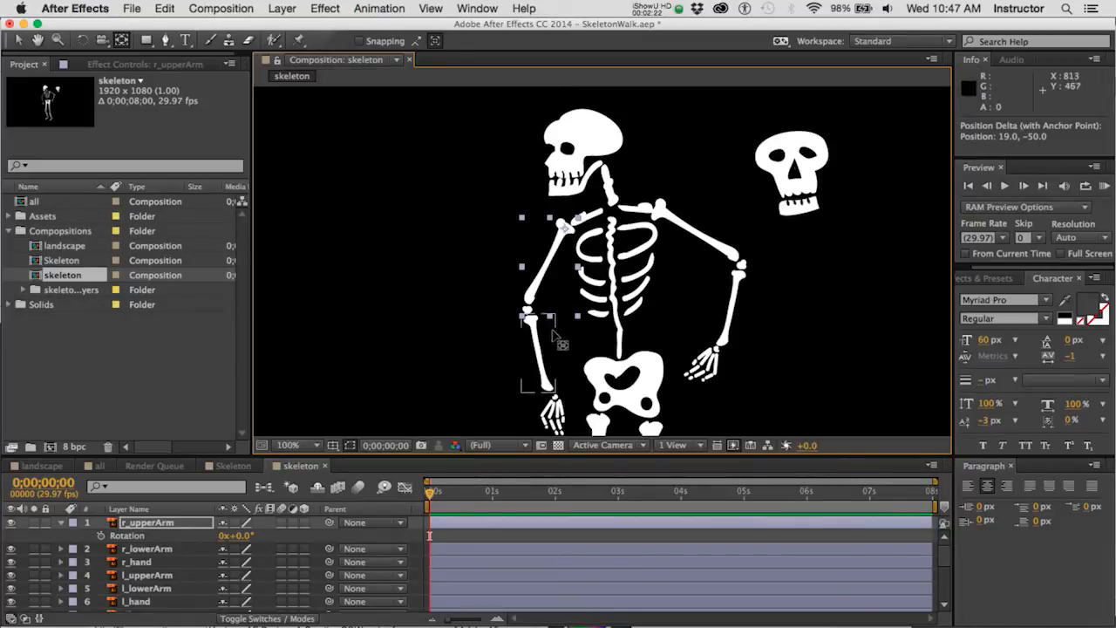
# Move the upper arm bones' anchor points onto their shoulder joints with the Pan Behind tool.
pyautogui.click(147, 547)
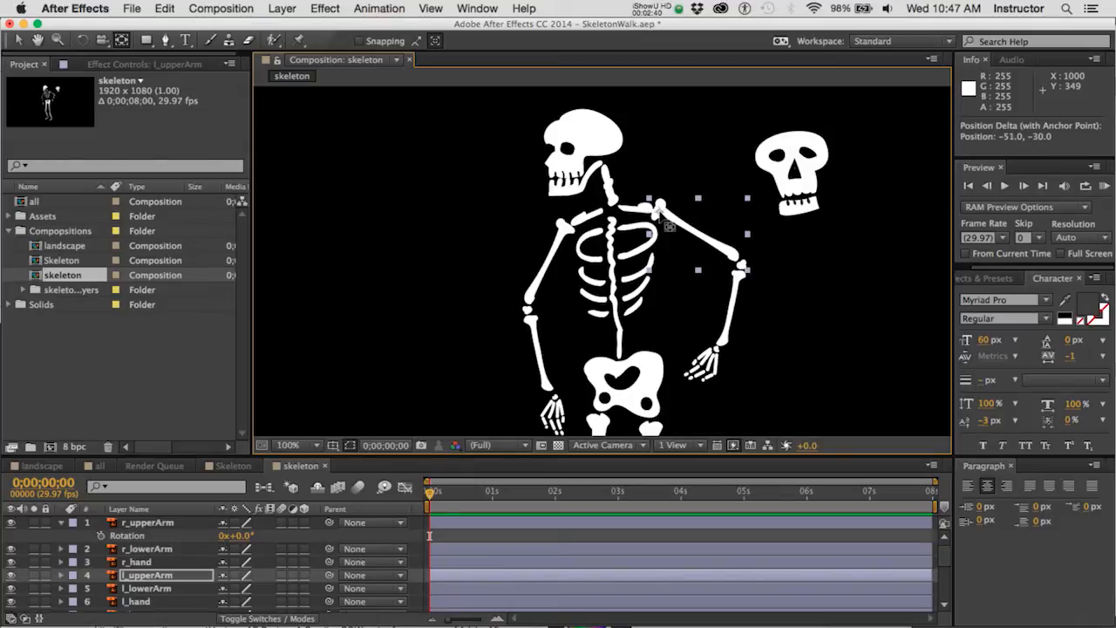
pyautogui.click(583, 161)
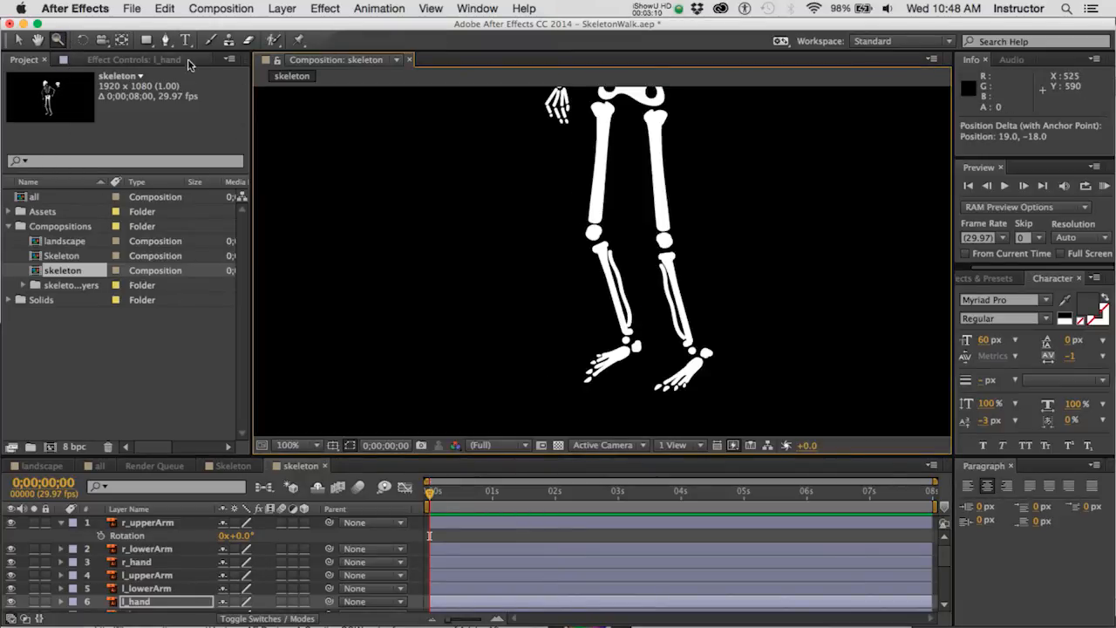
# Move the thigh, calf and foot bones' anchor points onto the hip, knee and ankle joints.
pyautogui.click(602, 171)
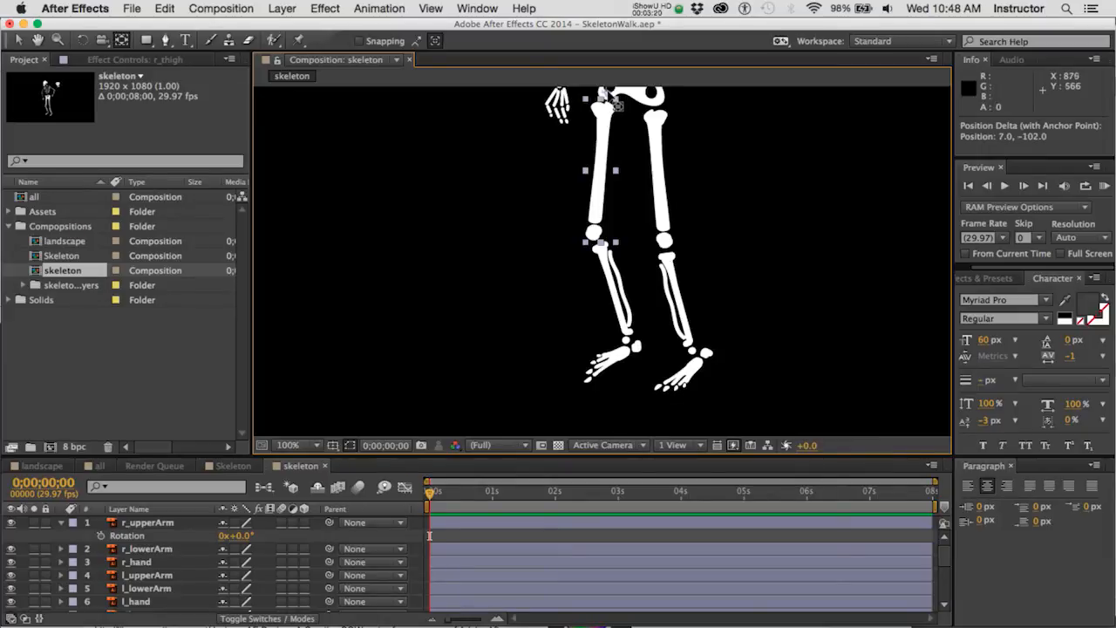
pyautogui.click(667, 178)
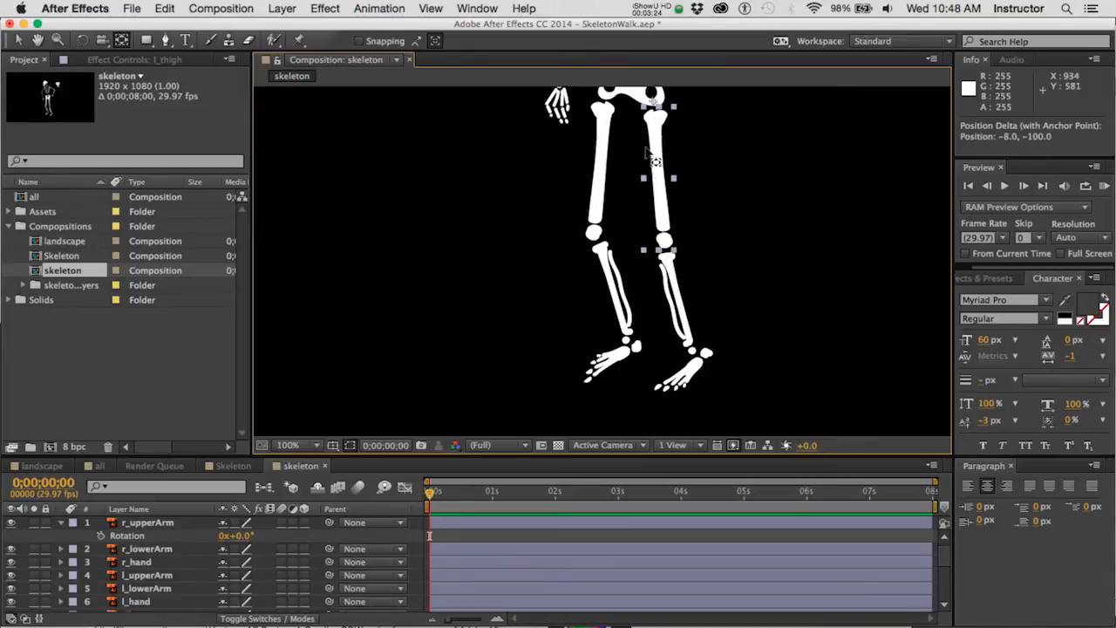
pyautogui.click(611, 270)
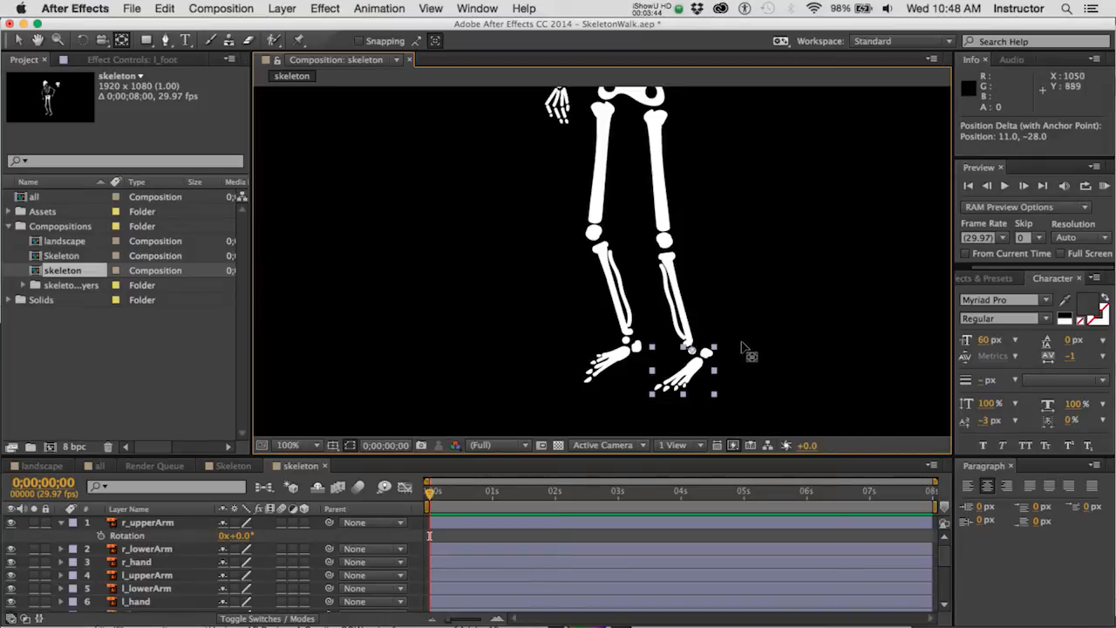
pyautogui.moveTo(771, 251)
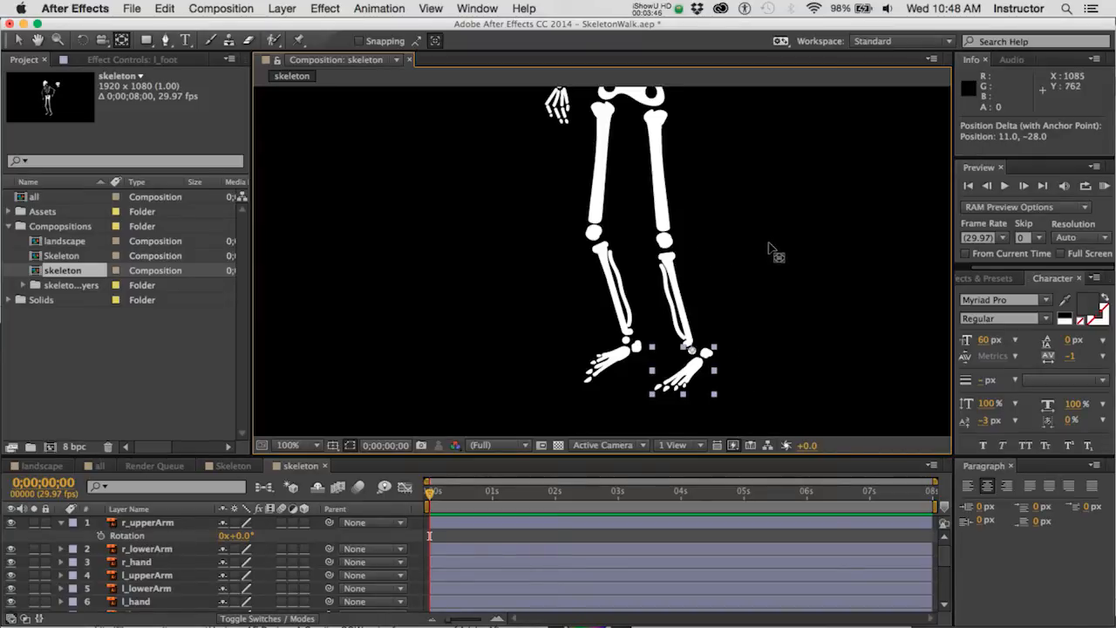
pyautogui.moveTo(509, 433)
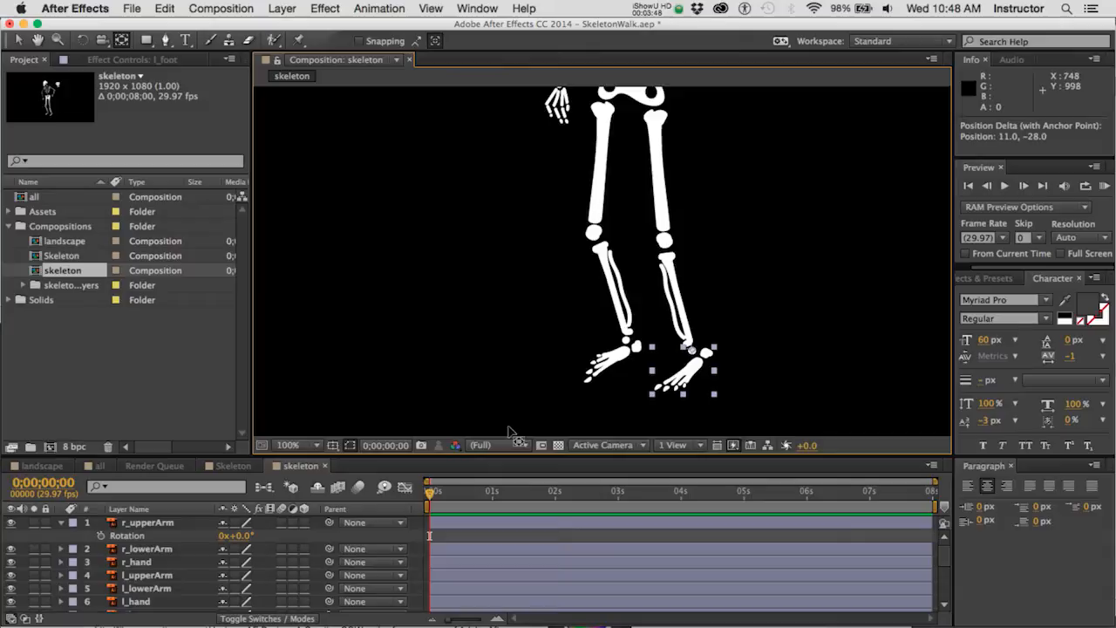
pyautogui.moveTo(677, 394)
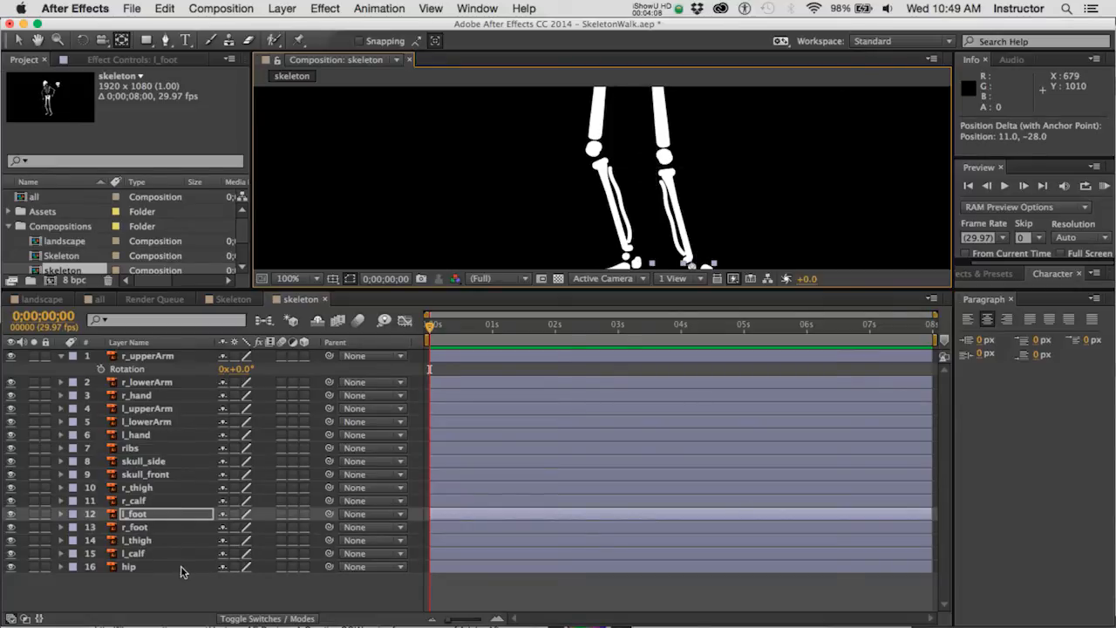
# Drag the skull_side layer up the stack to sit directly beneath skull_front.
pyautogui.click(129, 565)
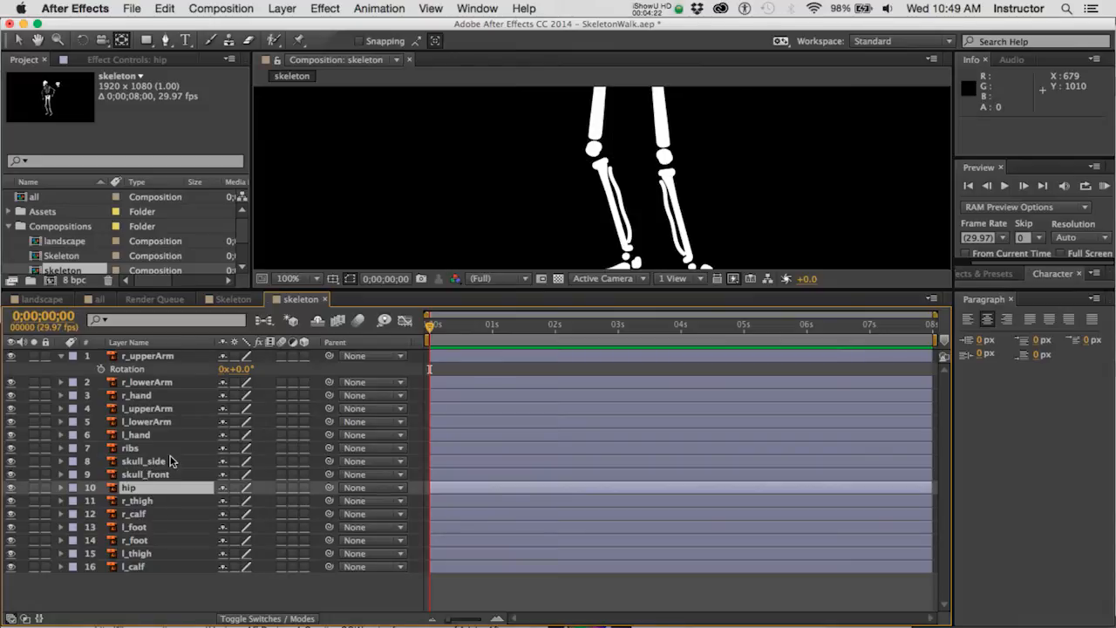
pyautogui.moveTo(156, 474)
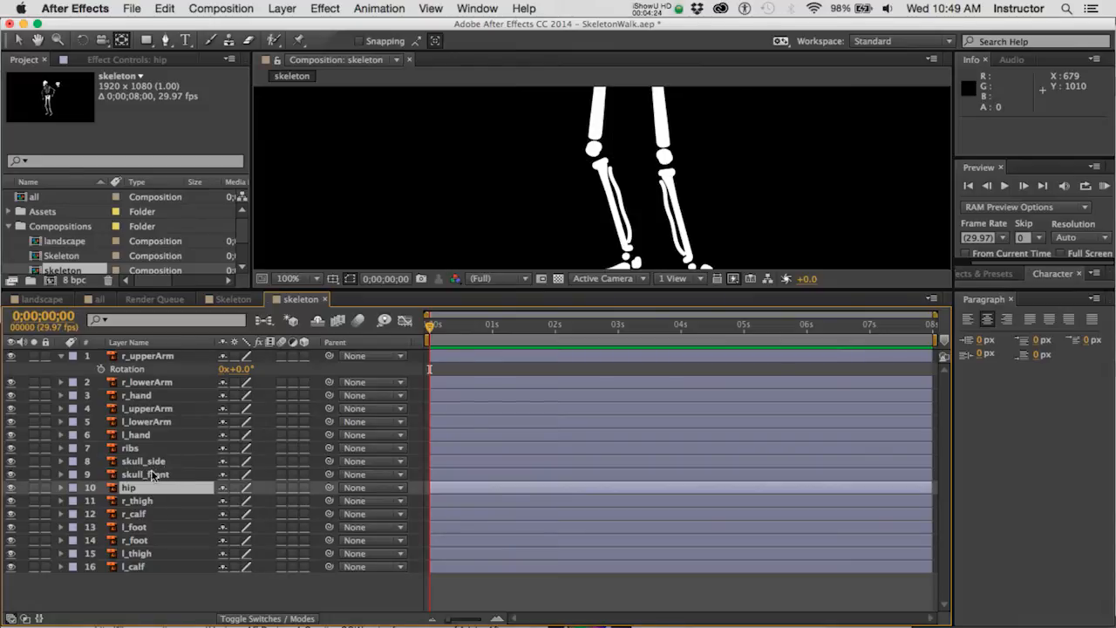
pyautogui.click(145, 475)
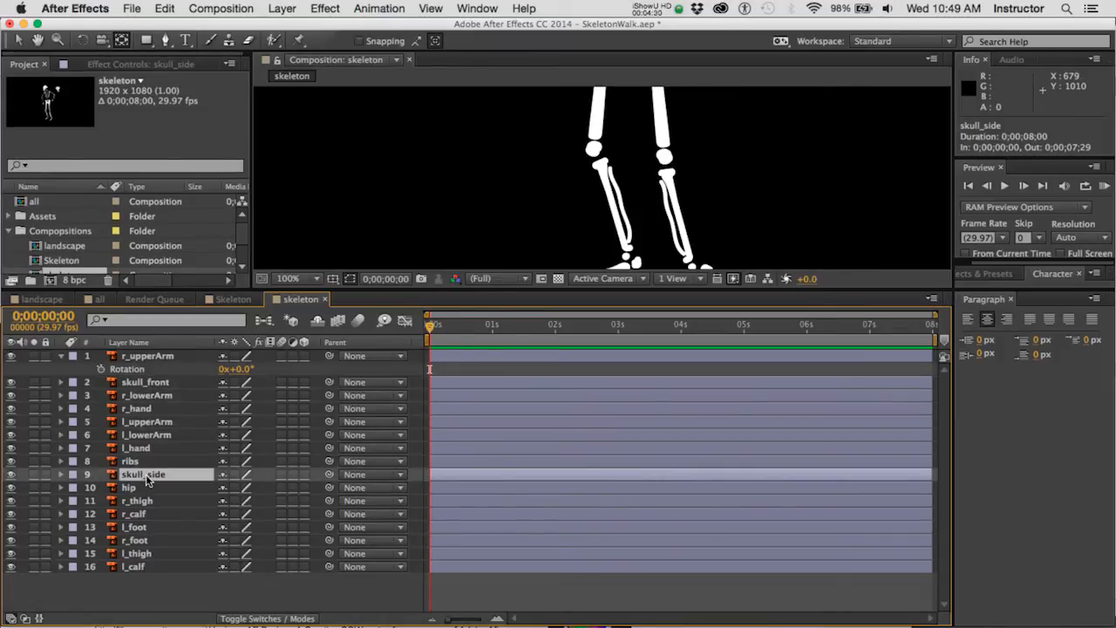
pyautogui.moveTo(143, 474); pyautogui.dragTo(143, 394)
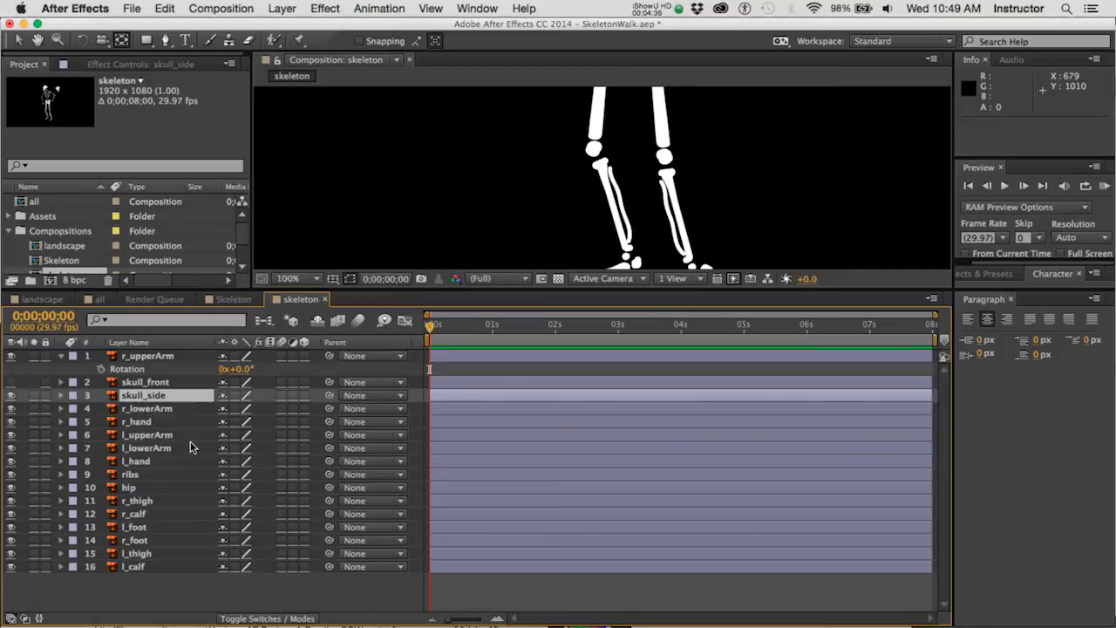
pyautogui.moveTo(178, 436)
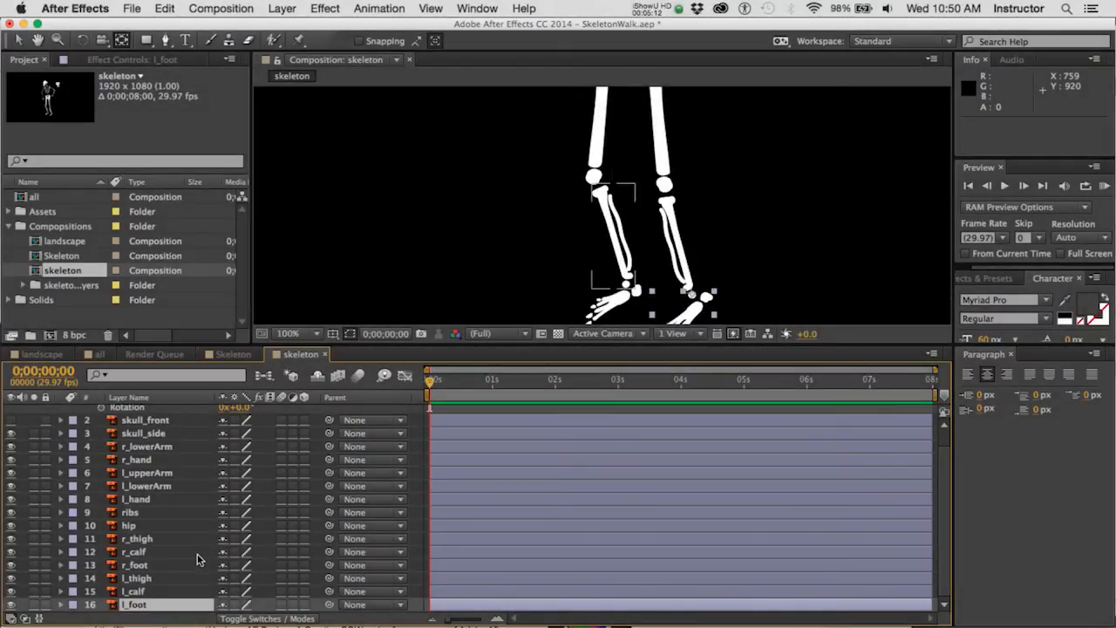
# Make hip the parent of the r_thigh layer.
pyautogui.click(129, 525)
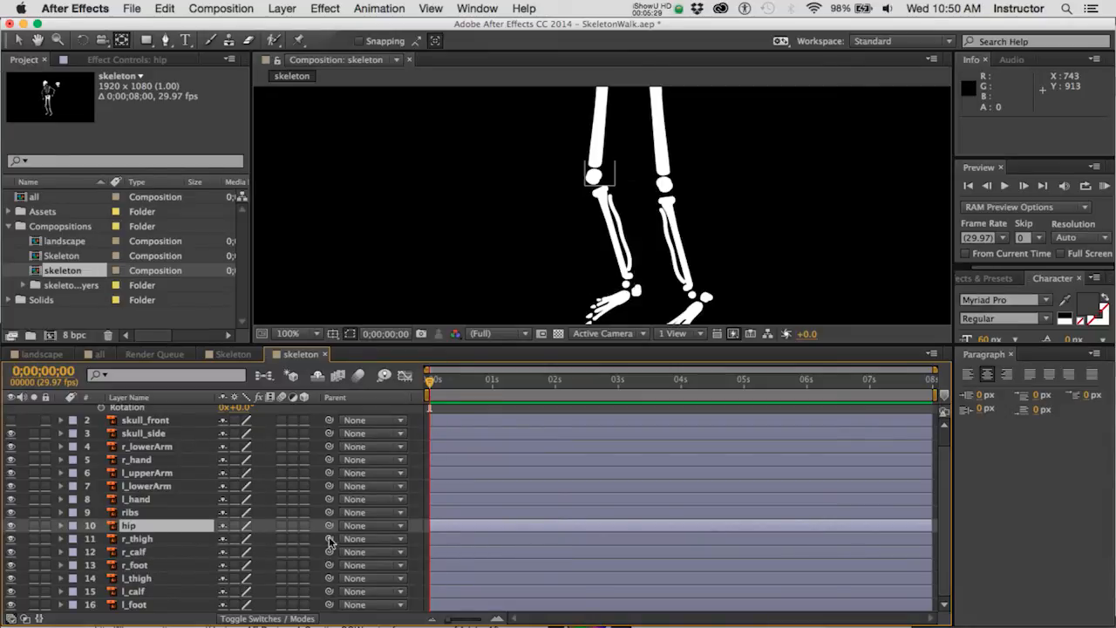
pyautogui.moveTo(397, 544)
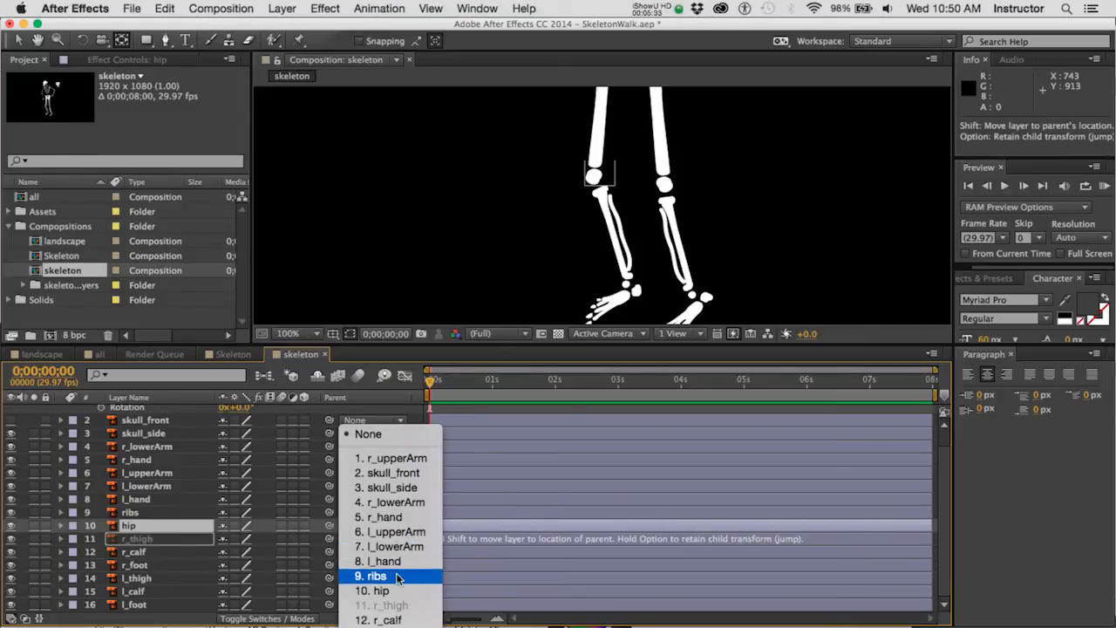
pyautogui.click(377, 576)
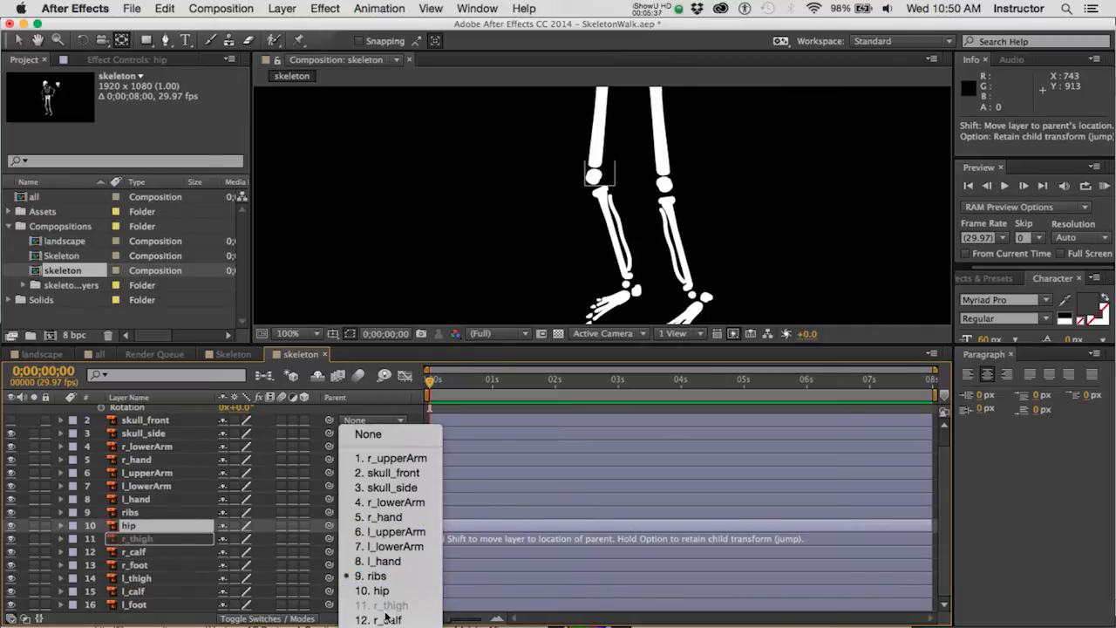
pyautogui.click(375, 589)
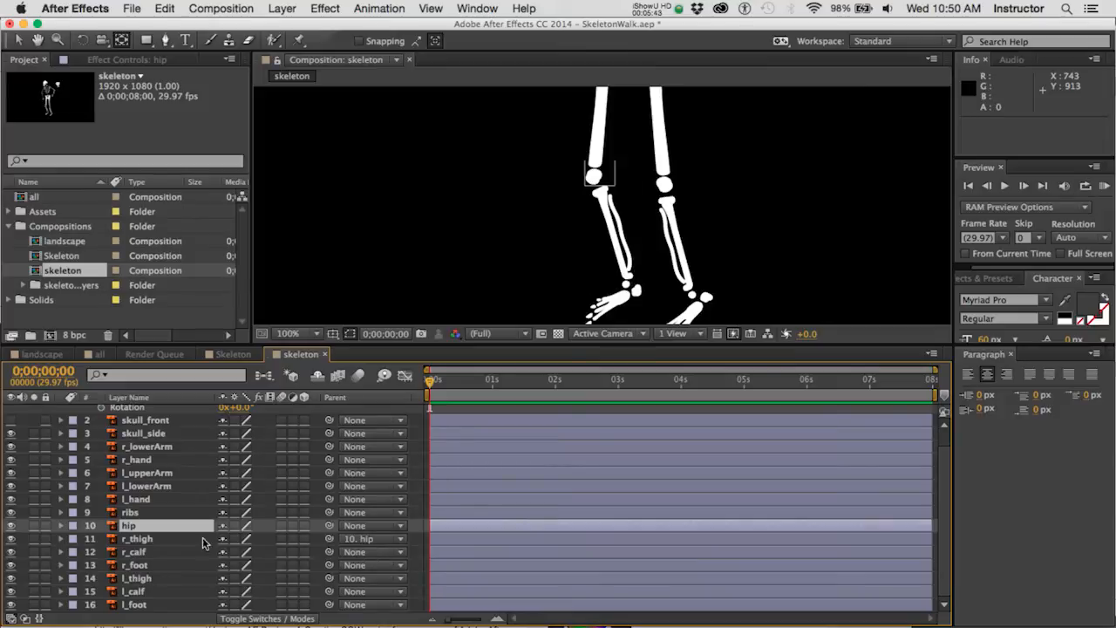
# Make r_thigh the parent of r_calf and r_calf the parent of r_foot, then select r_thigh.
pyautogui.click(136, 551)
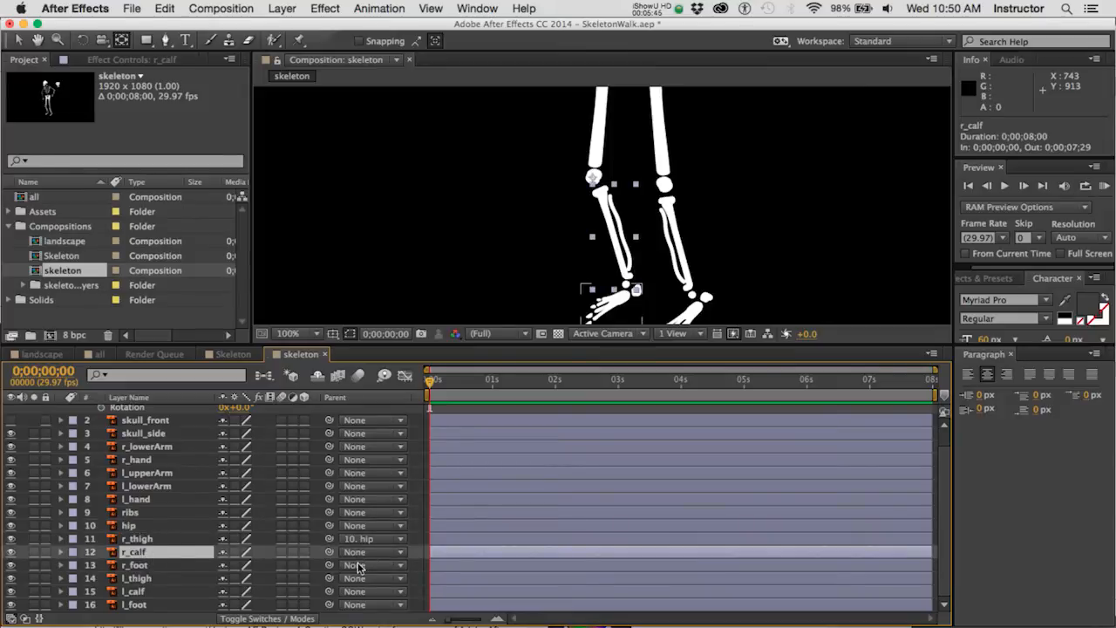
pyautogui.click(374, 551)
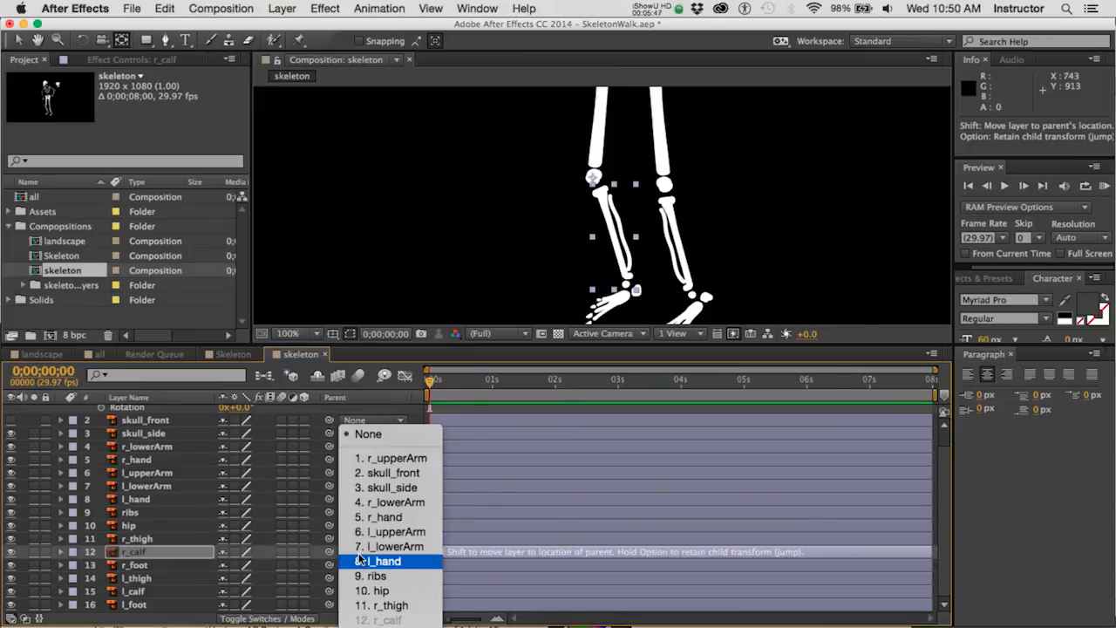
pyautogui.moveTo(389, 605)
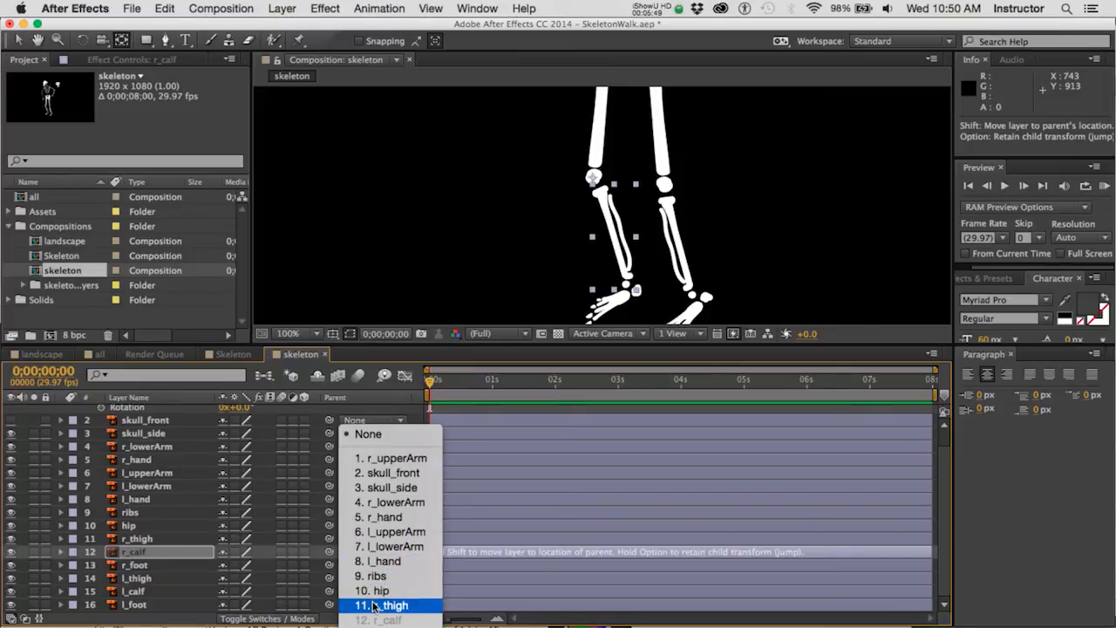
pyautogui.click(395, 604)
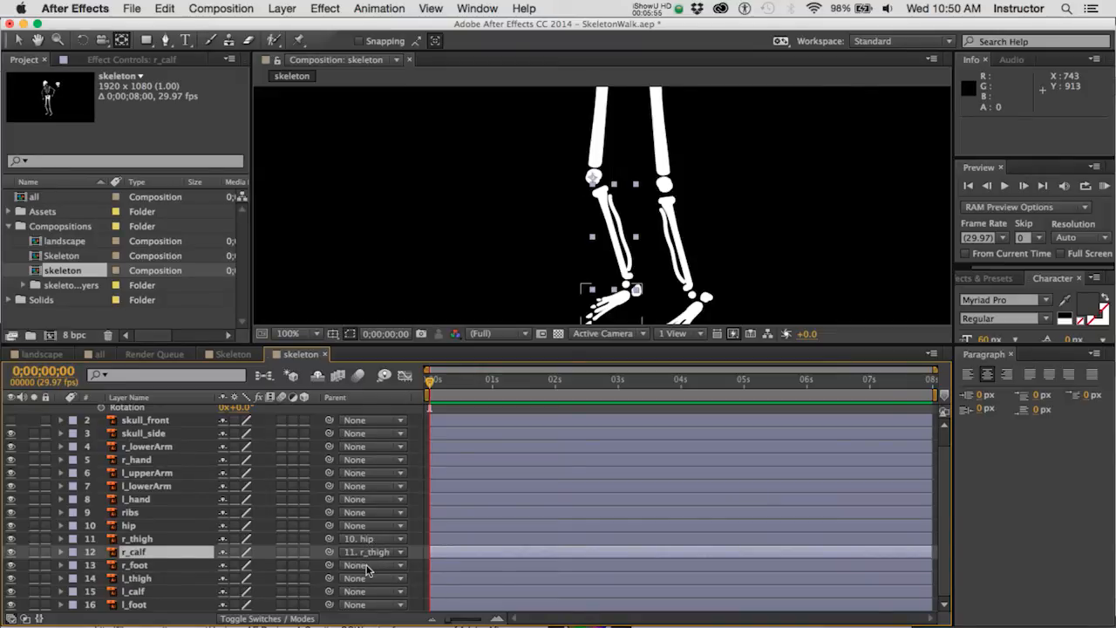
pyautogui.click(373, 565)
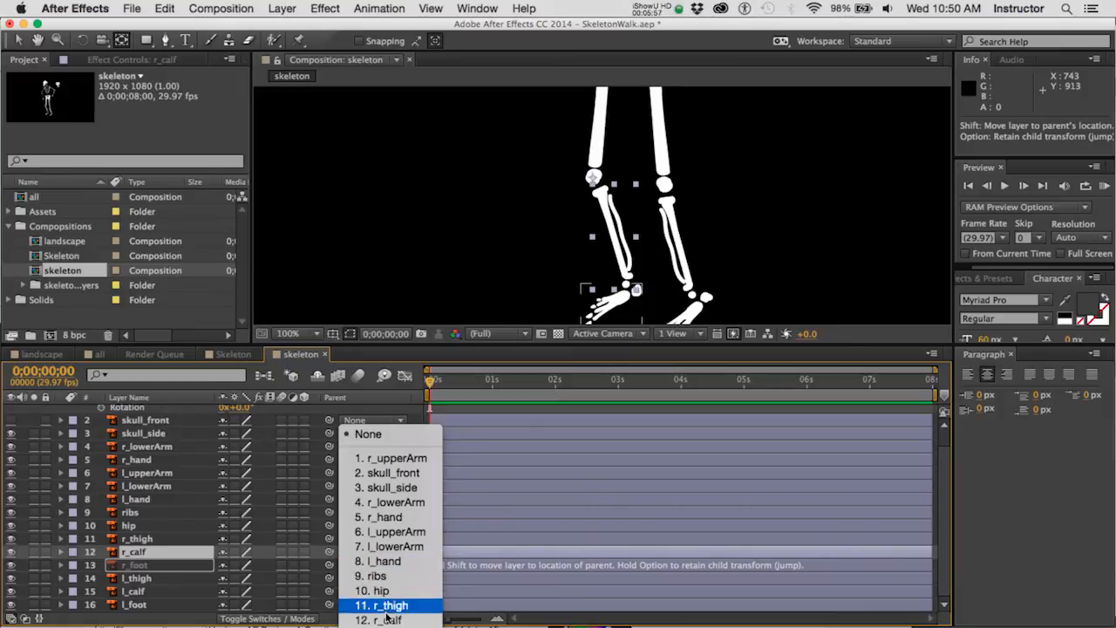
pyautogui.click(387, 603)
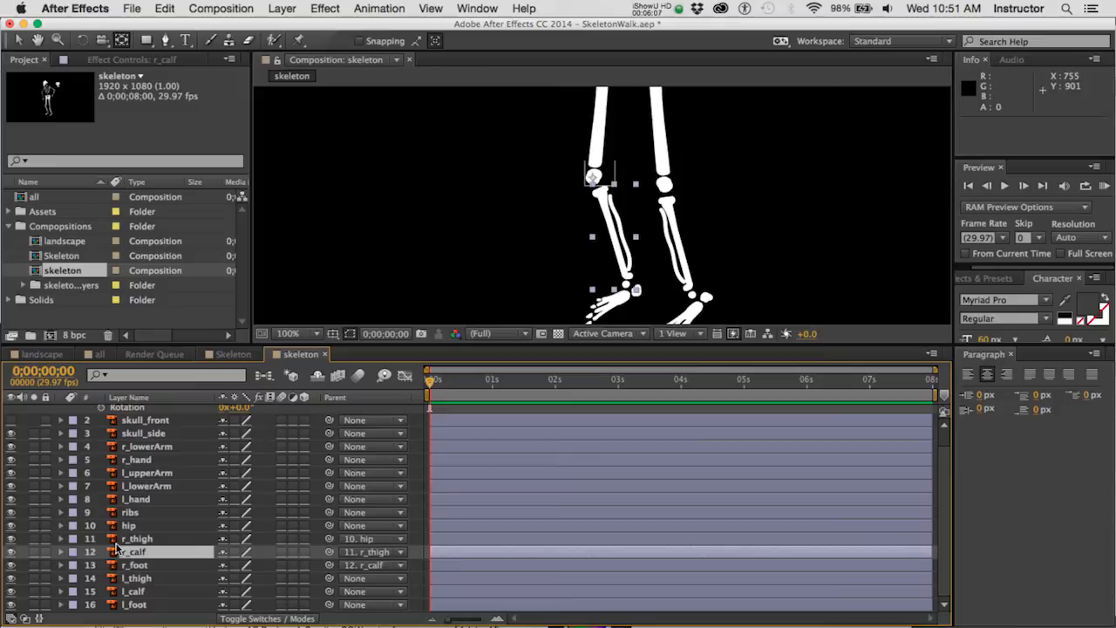
pyautogui.click(136, 537)
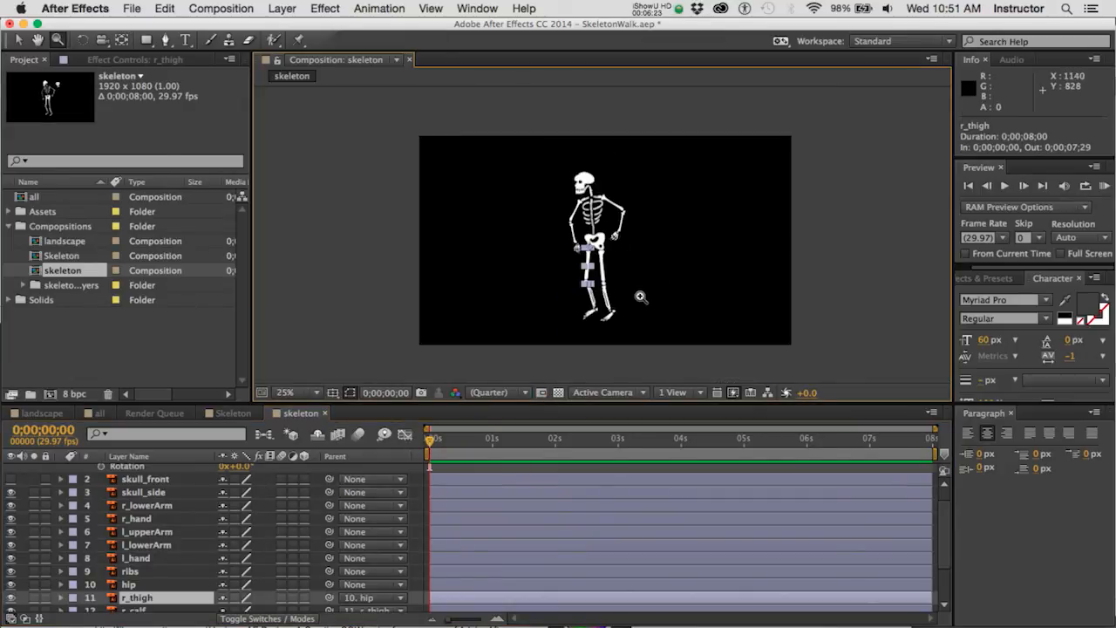
# Change the magnification so the whole skeleton figure fits in the Composition panel.
pyautogui.click(295, 390)
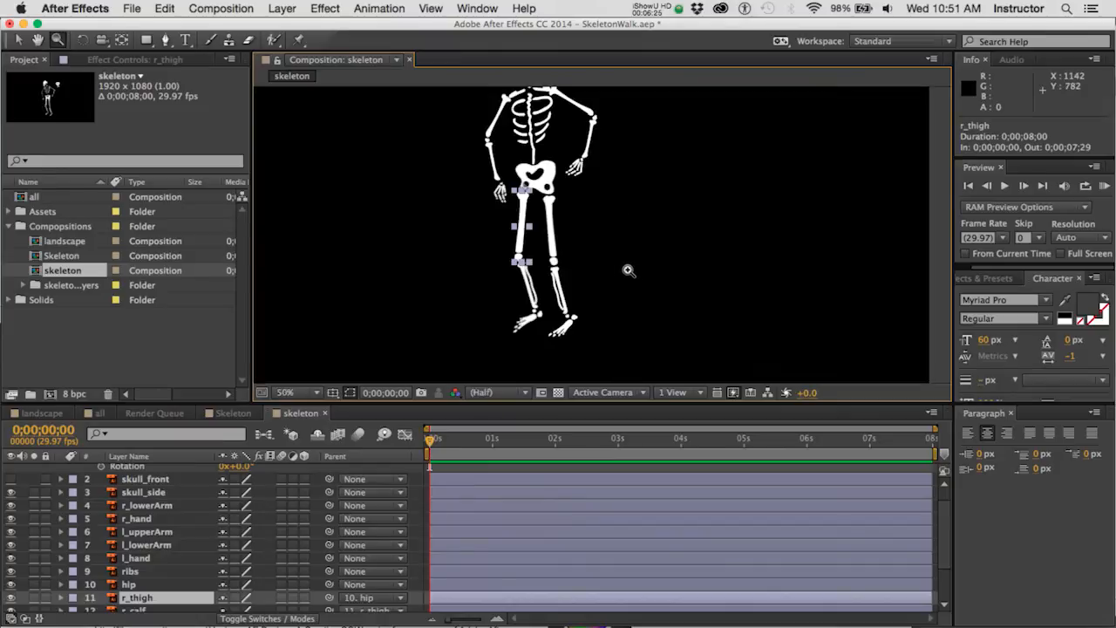
pyautogui.moveTo(168, 586)
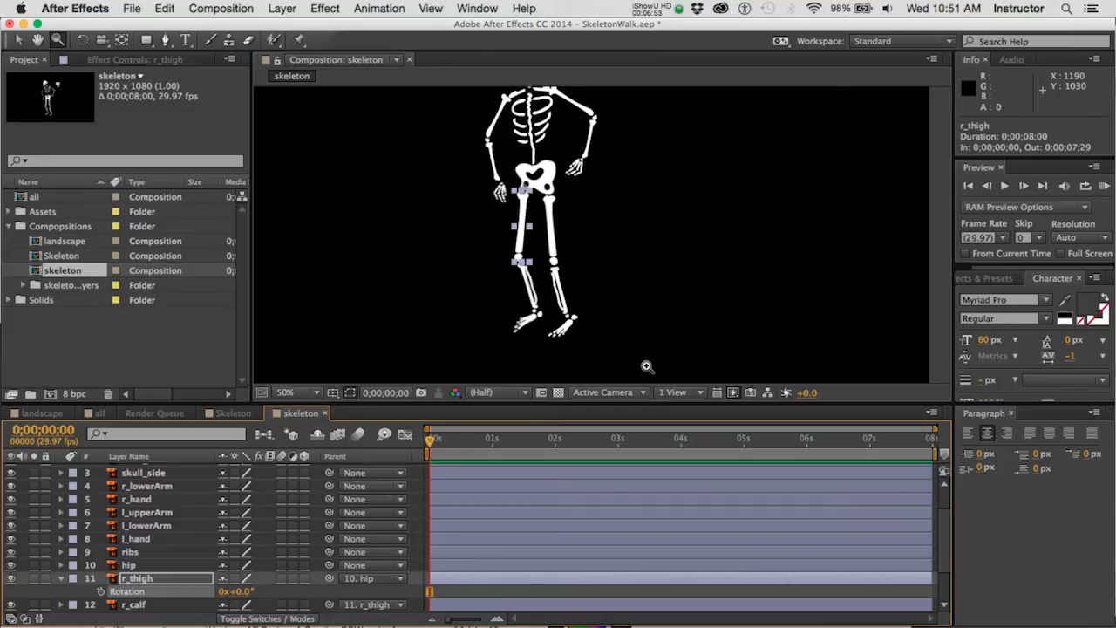
pyautogui.moveTo(623, 189)
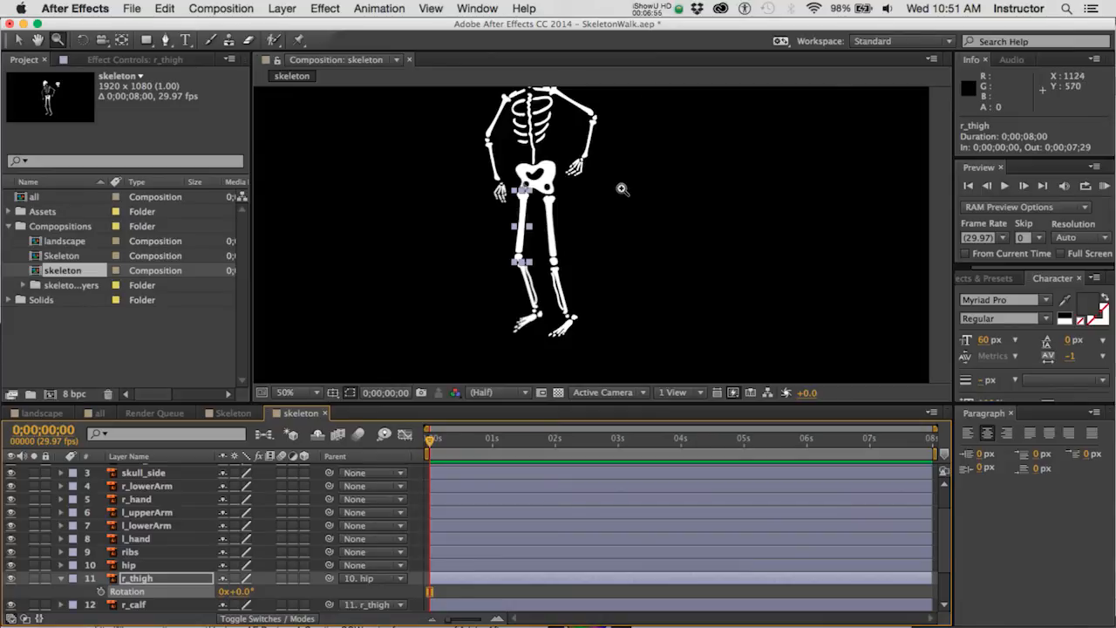
pyautogui.moveTo(523, 104)
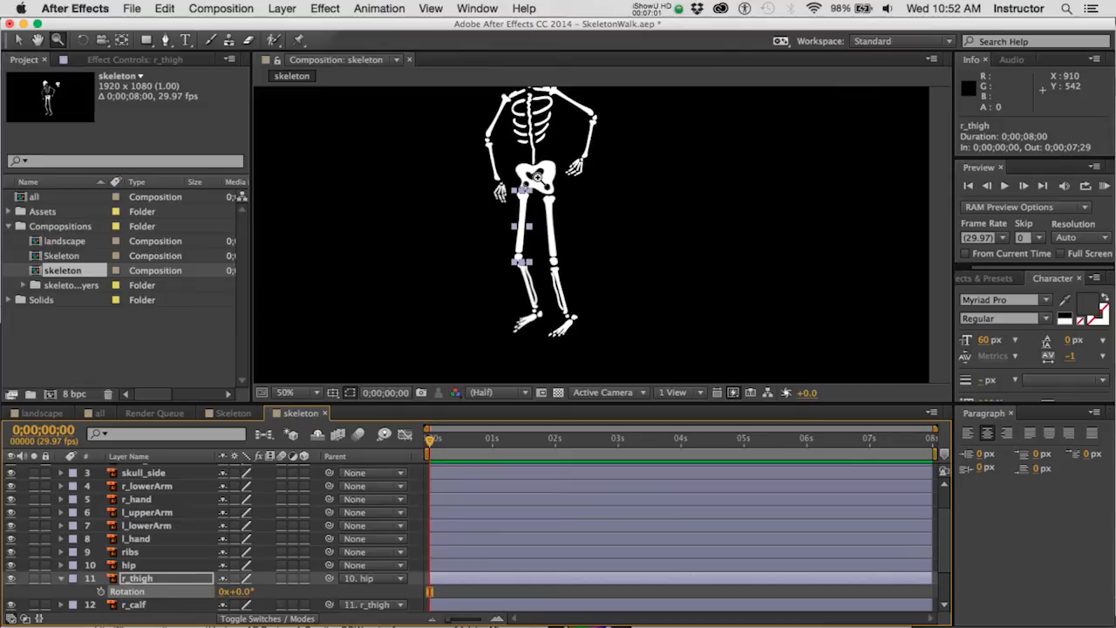
pyautogui.moveTo(534, 183)
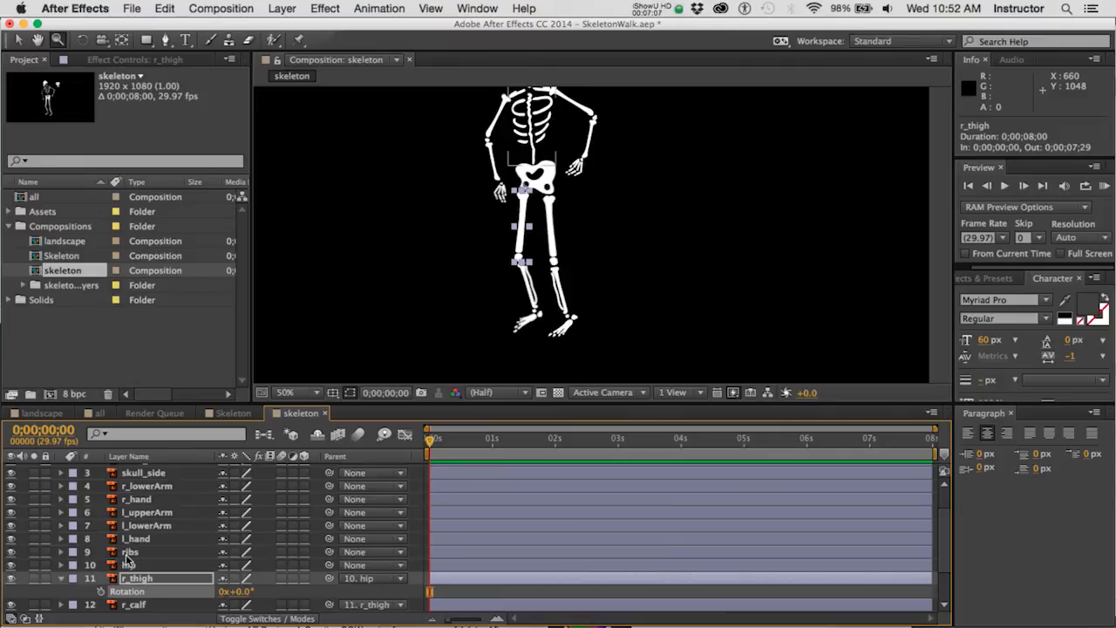
# Parent the ribs layer to '10. hip' so the torso follows the hips.
pyautogui.click(129, 551)
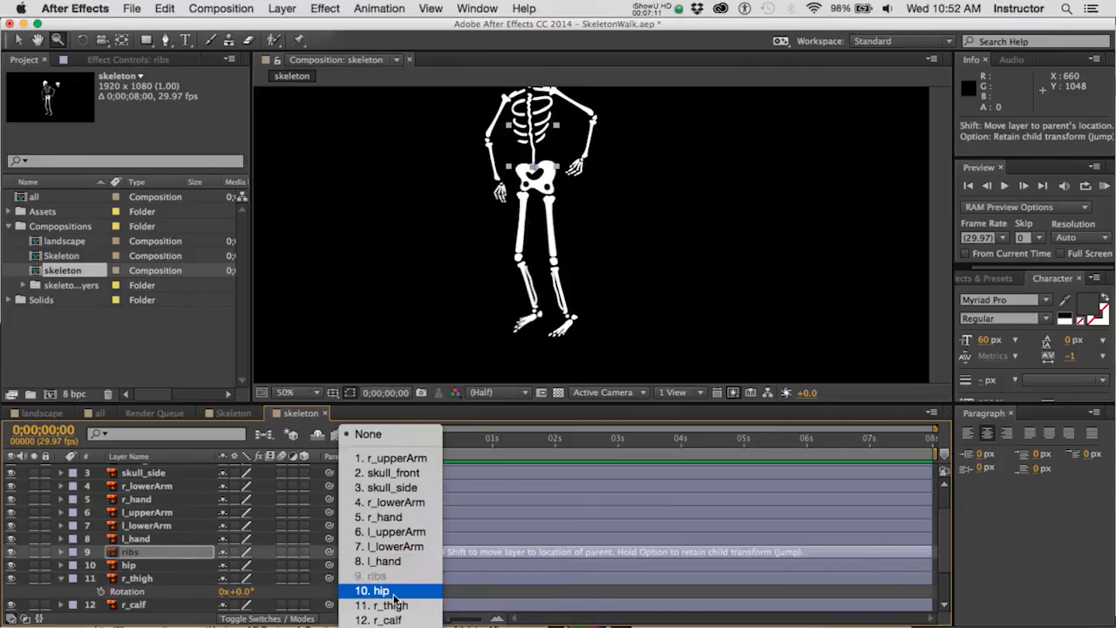
pyautogui.moveTo(375, 590)
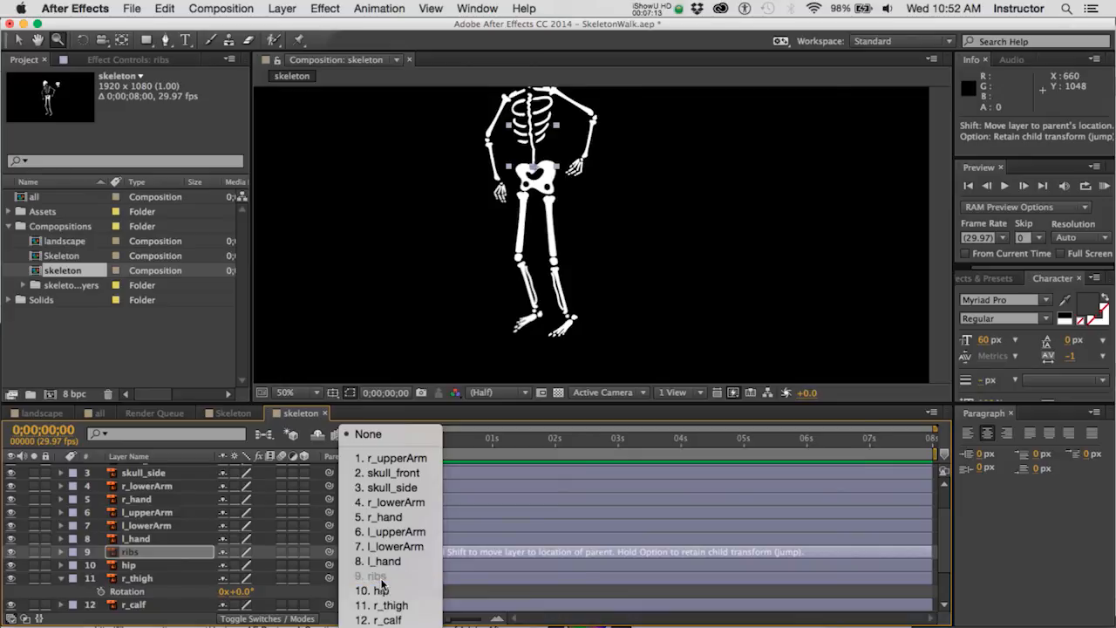
pyautogui.click(375, 590)
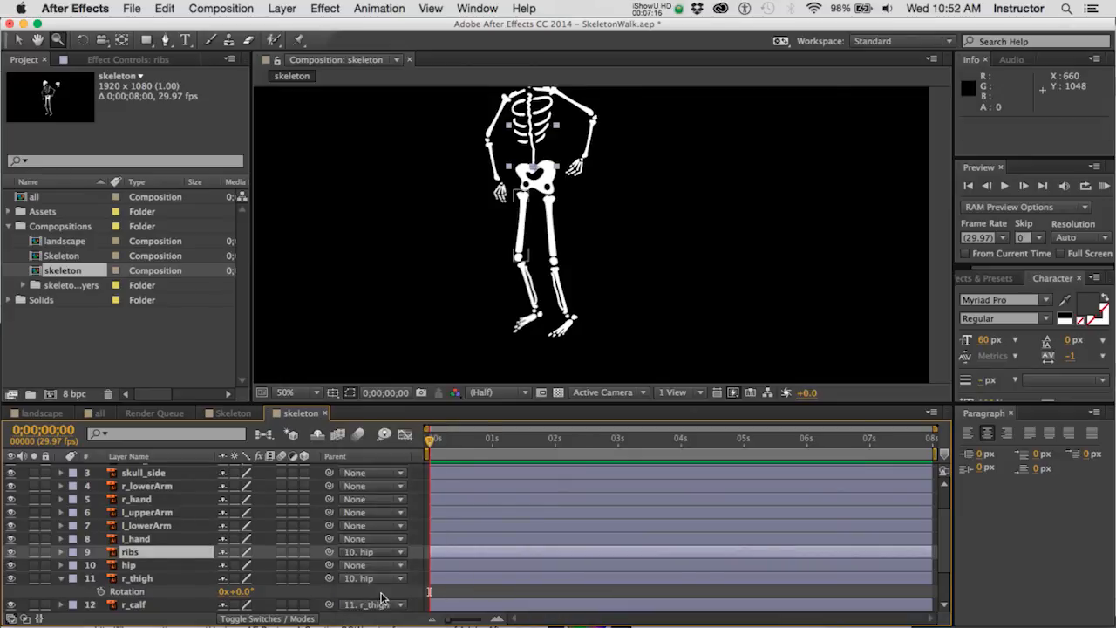